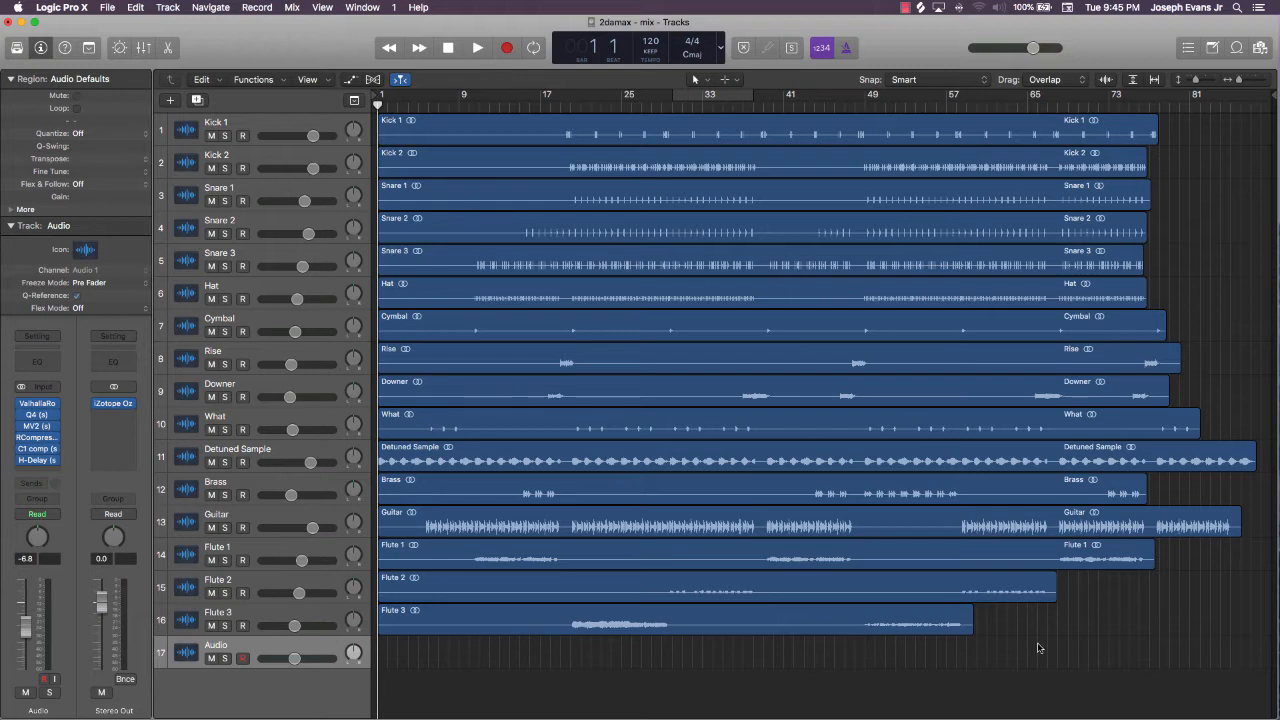
mouse_move(1024, 644)
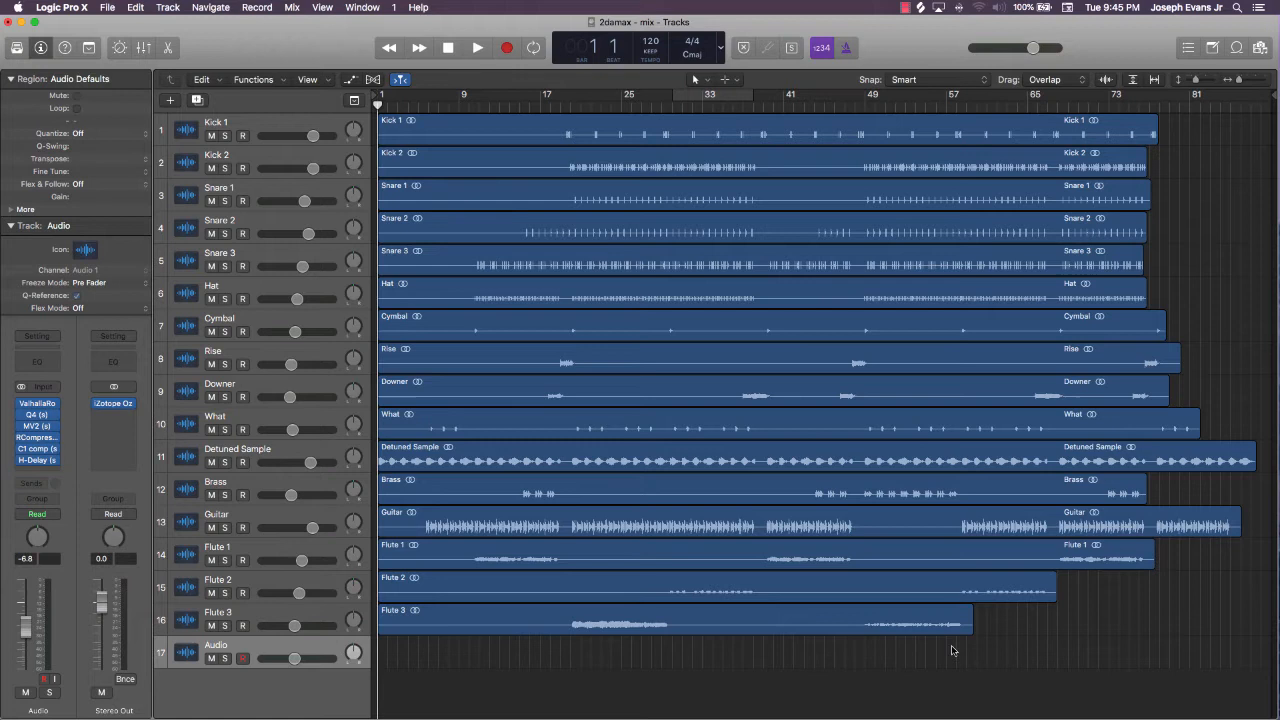
mouse_move(937, 643)
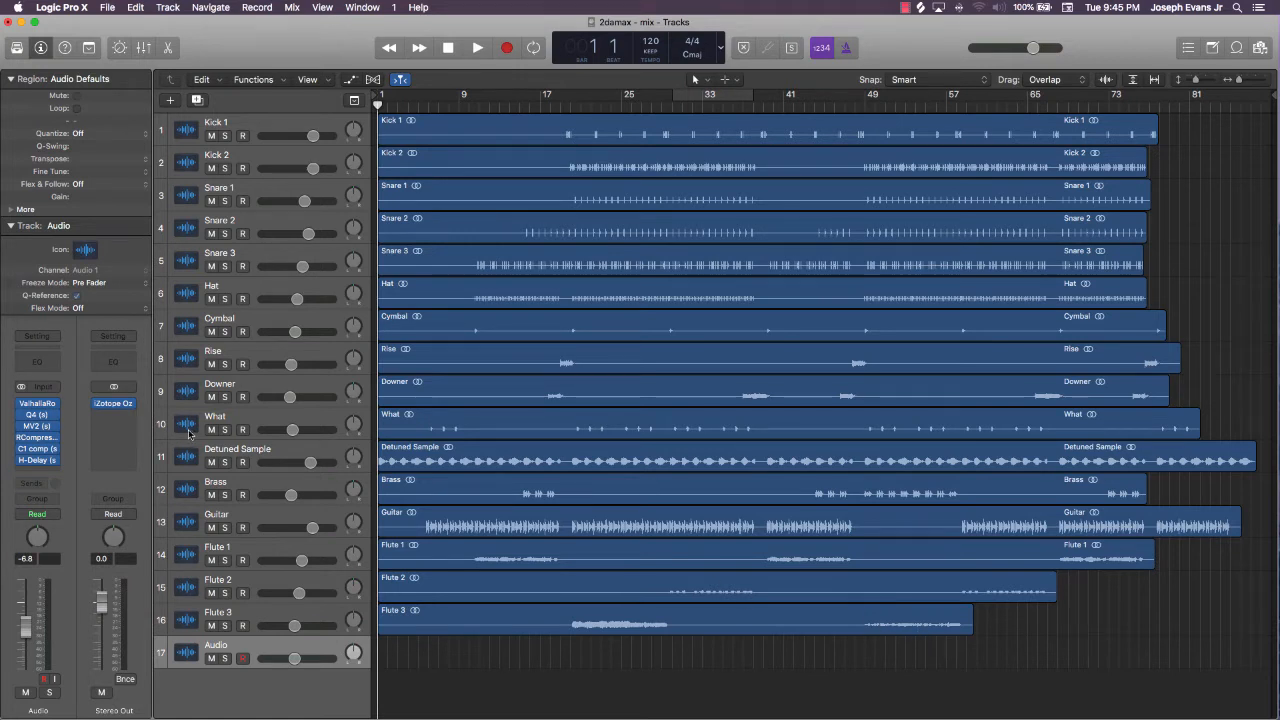
mouse_move(70, 433)
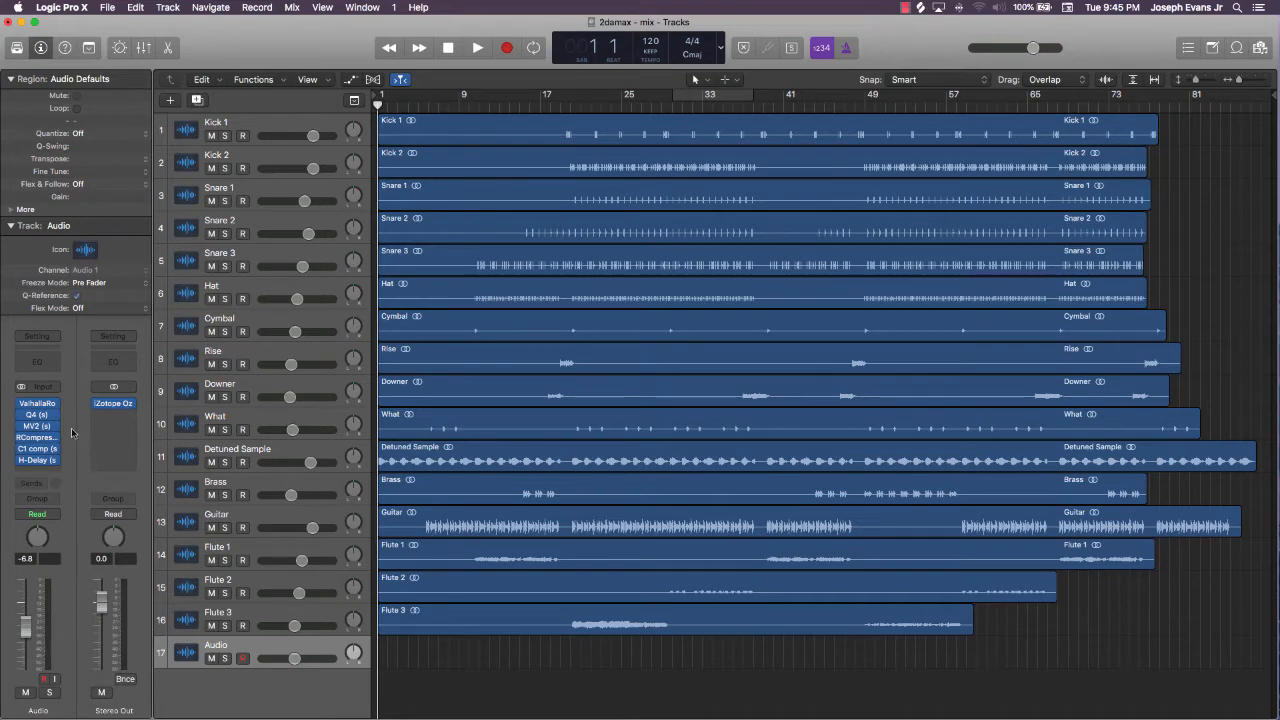
- View the Valhalla Room and Q4 inserts, then browse the Audio Units > Waves plugin list
double_click(37, 403)
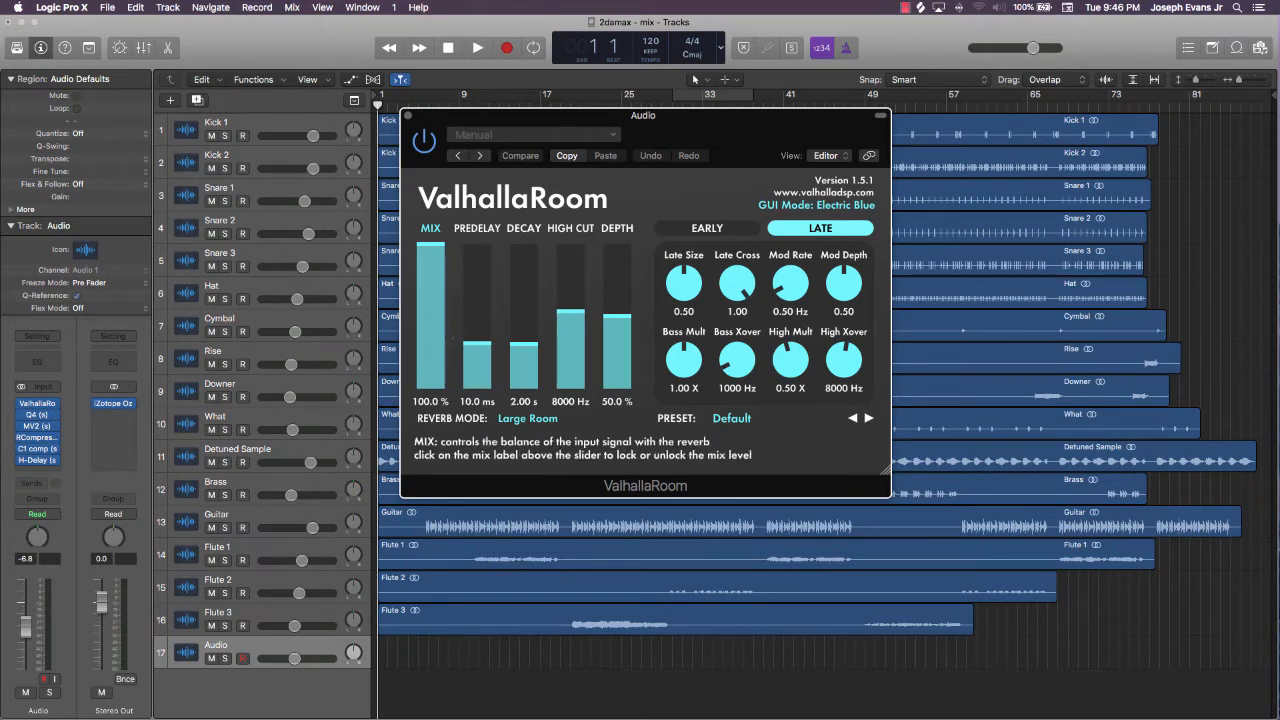
mouse_move(683, 283)
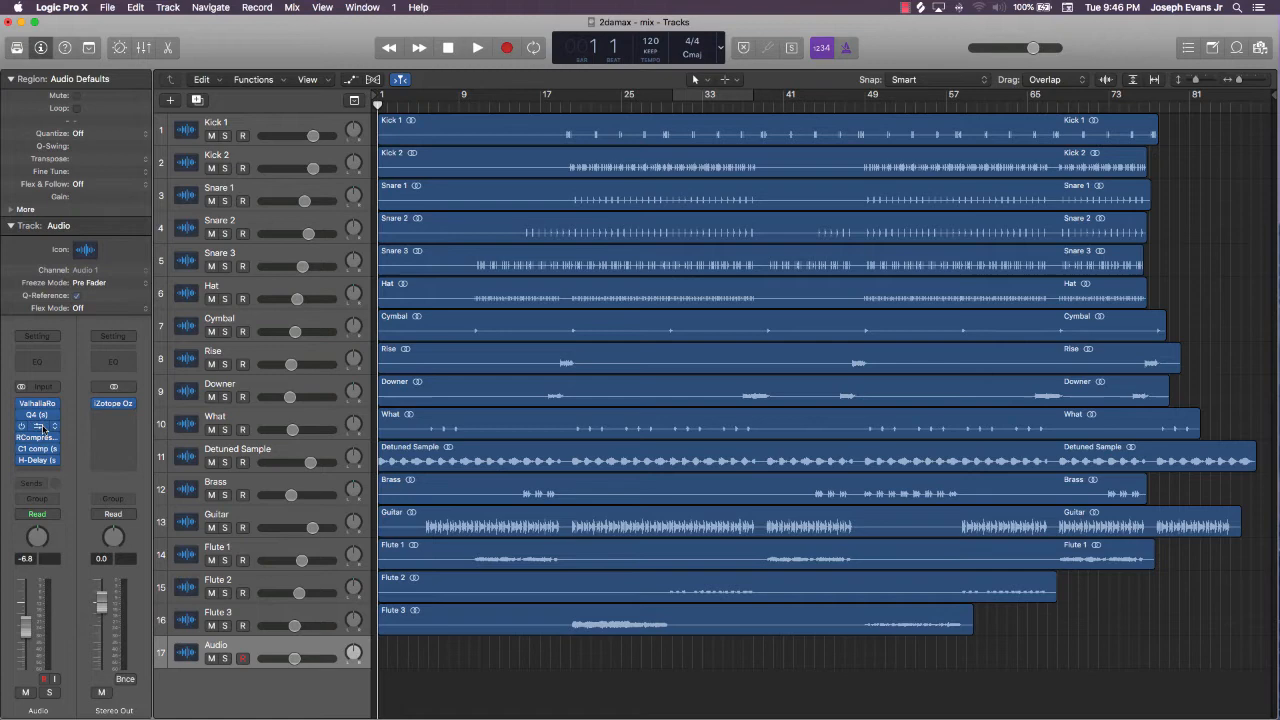
double_click(37, 414)
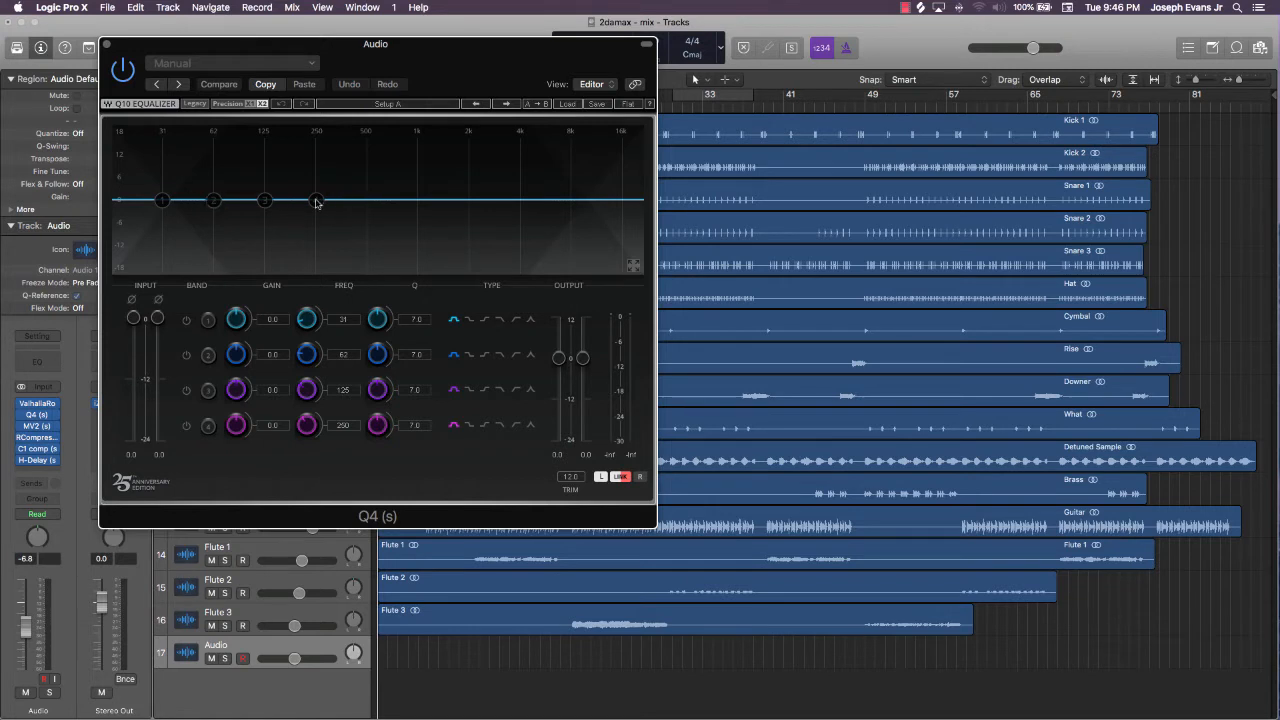
mouse_move(215, 203)
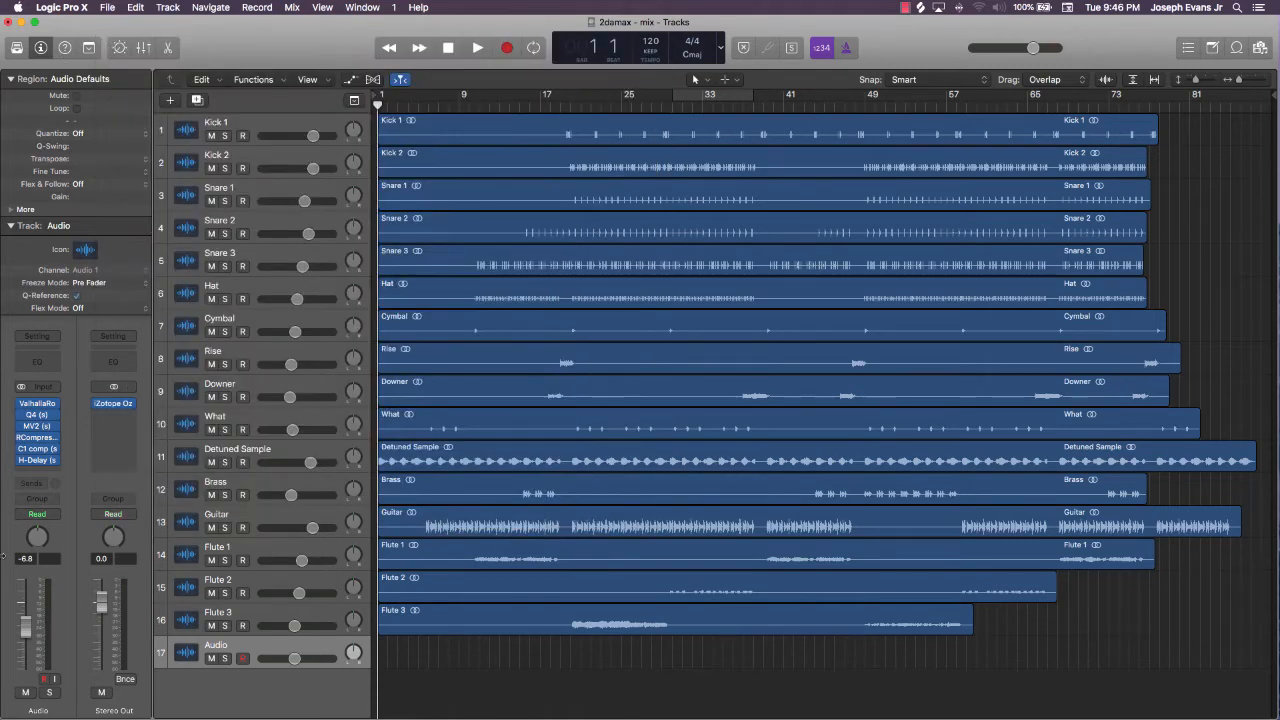
left_click(37, 448)
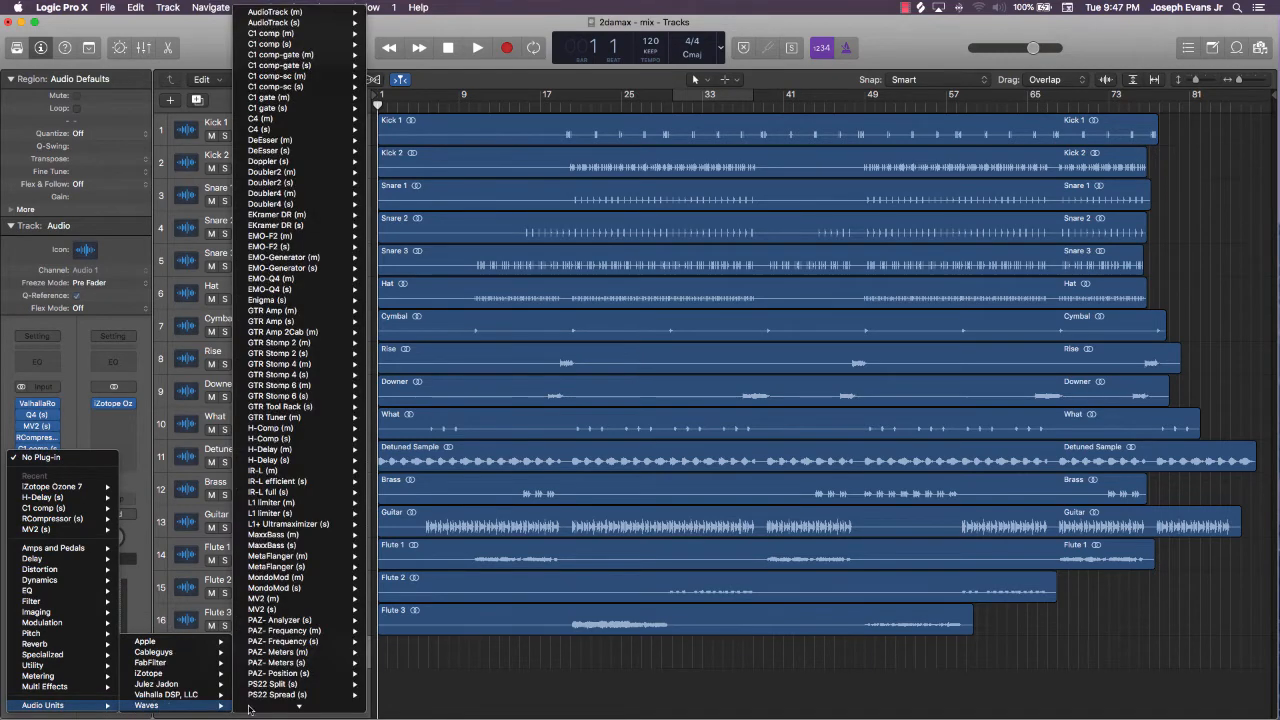
scroll("down", 3)
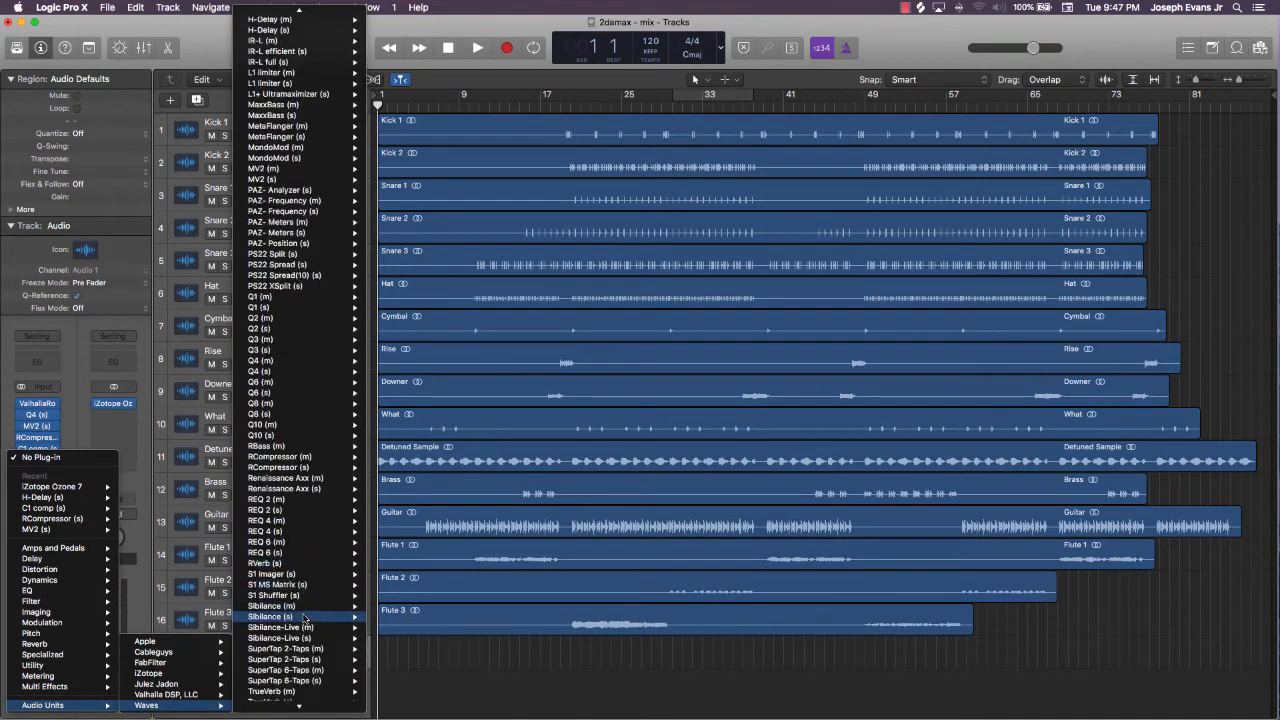
scroll("down", 3)
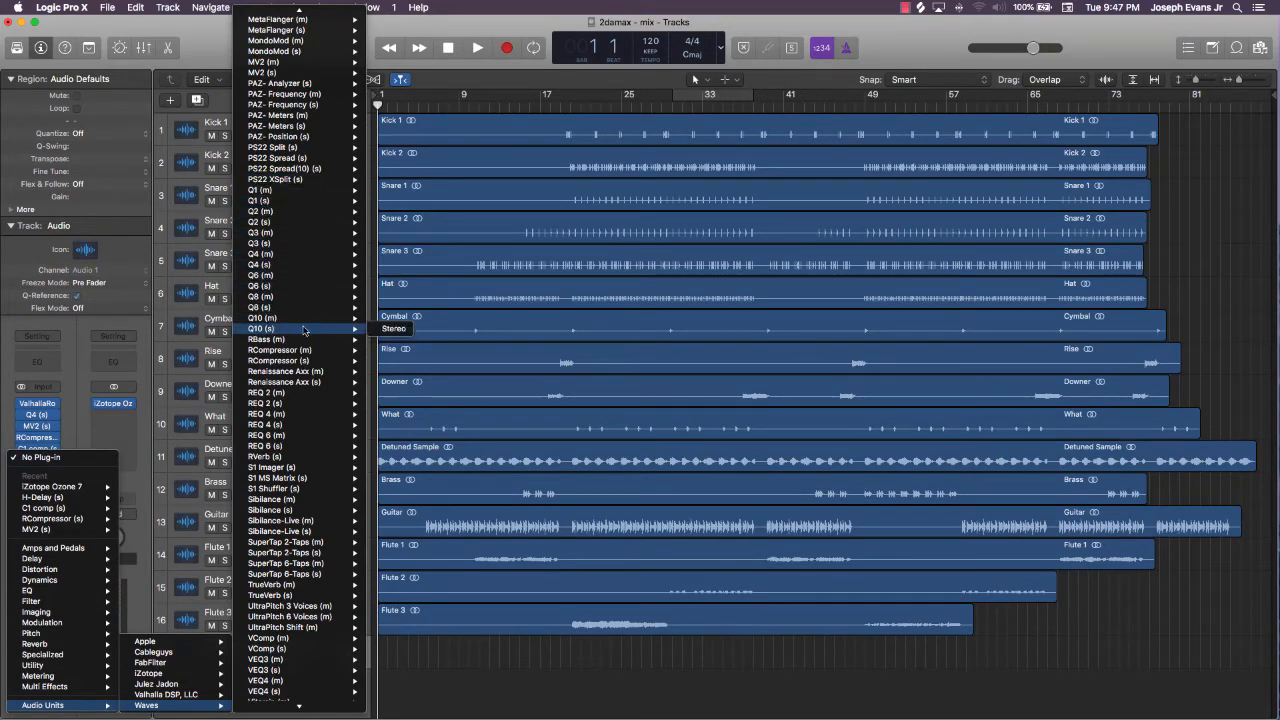
mouse_move(280, 265)
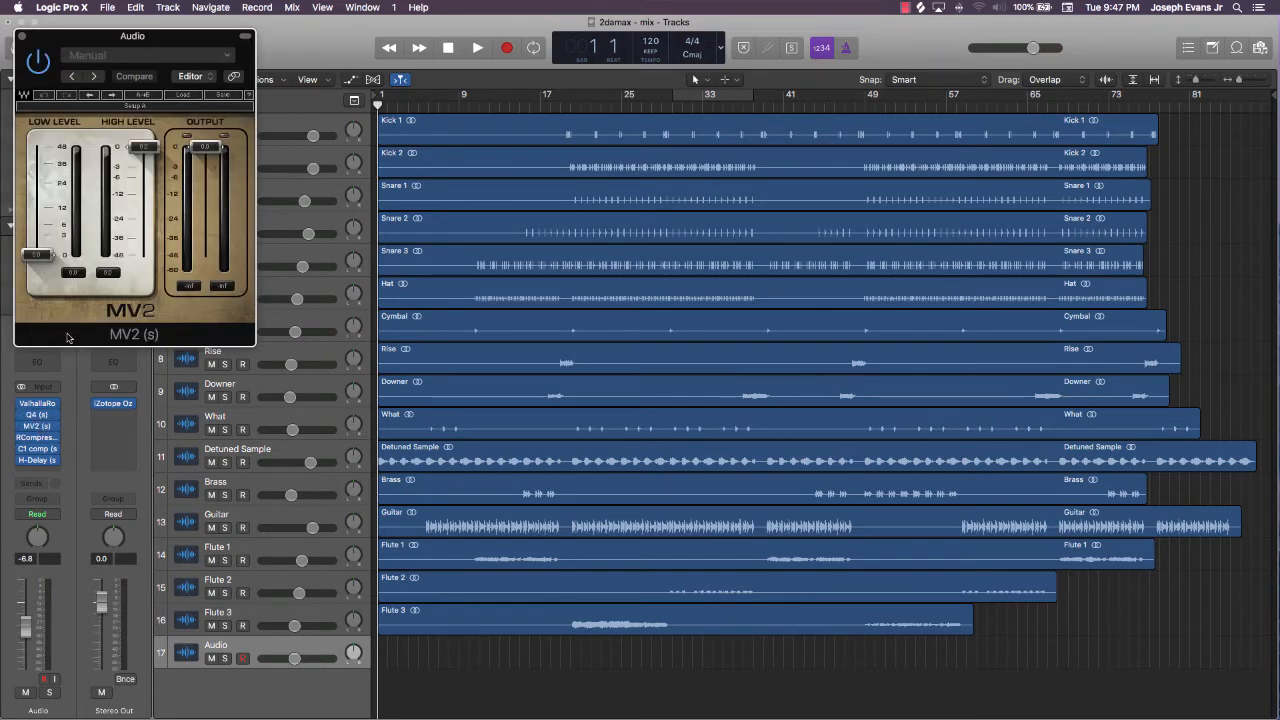
- Reposition the MV2 plugin window across and down the screen
left_click_drag(132, 36, 398, 33)
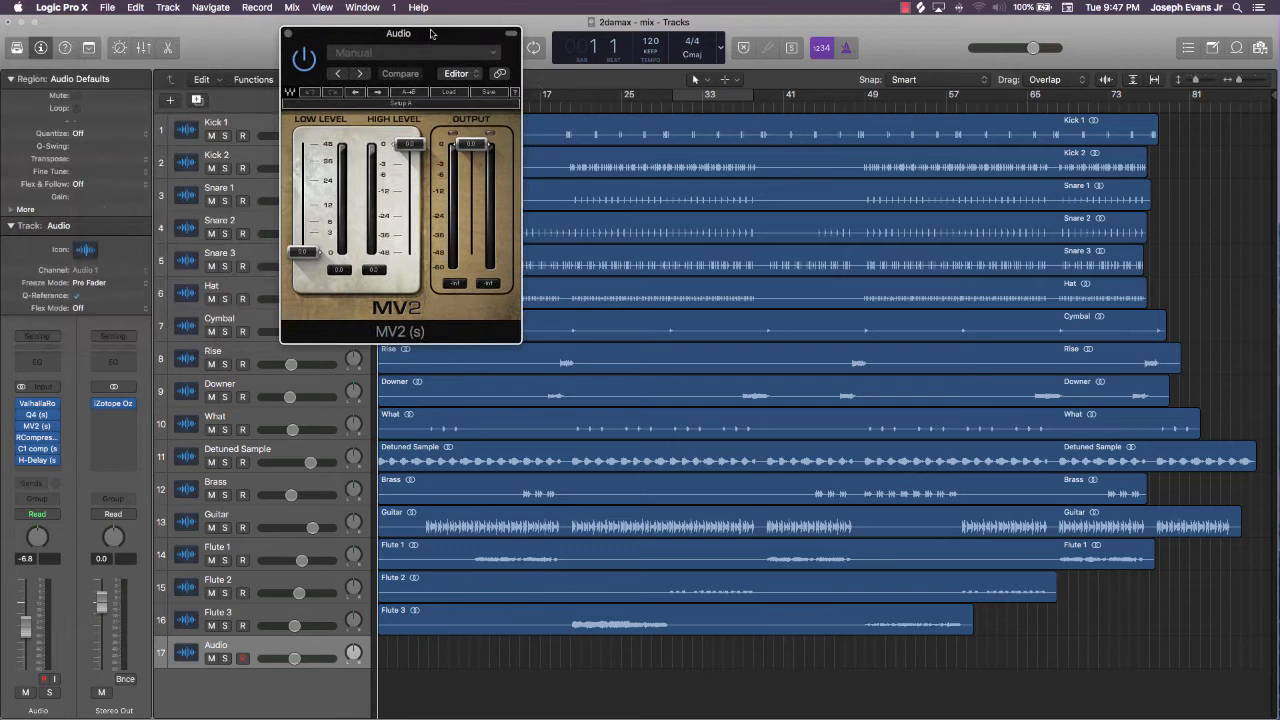
left_click_drag(398, 33, 385, 115)
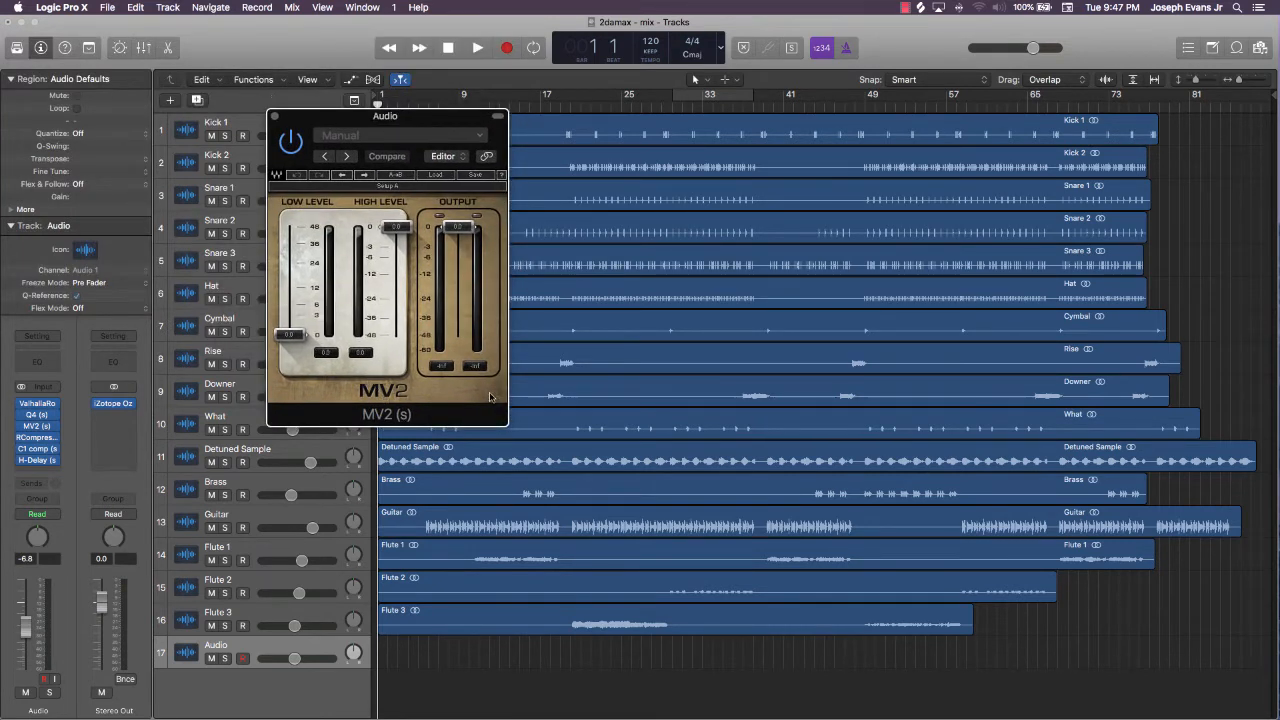
mouse_move(428, 410)
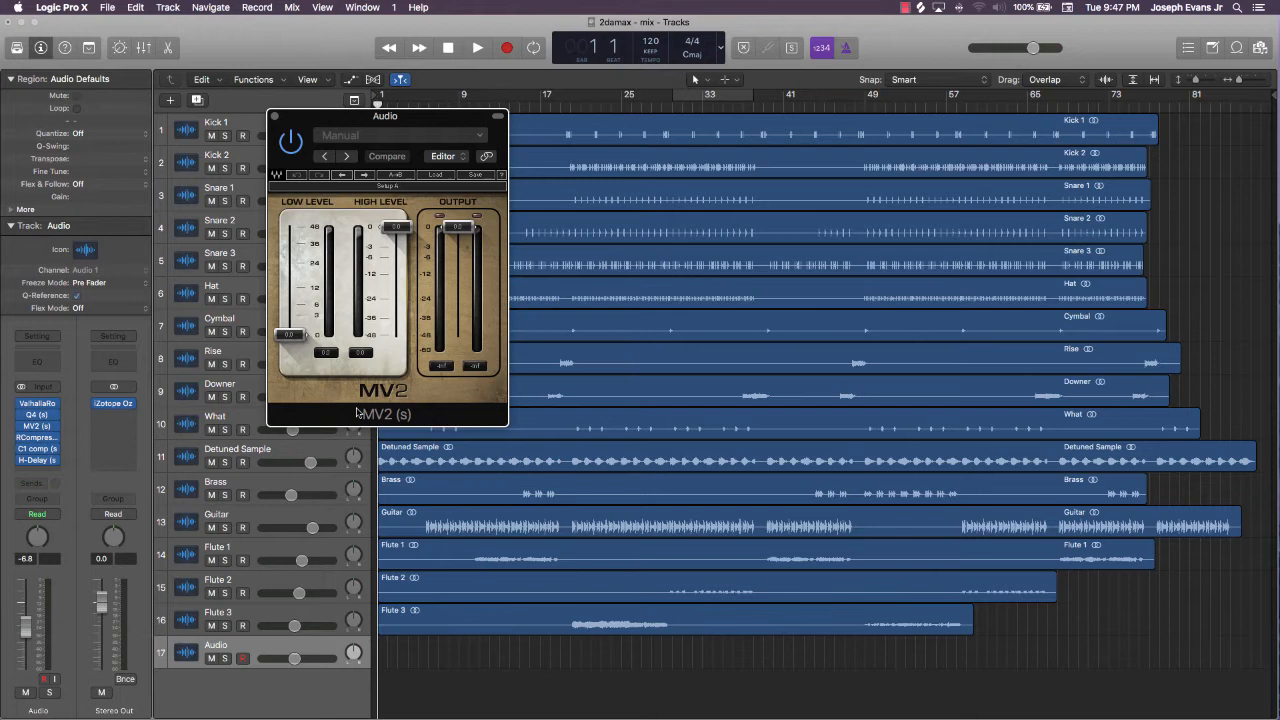
mouse_move(418, 414)
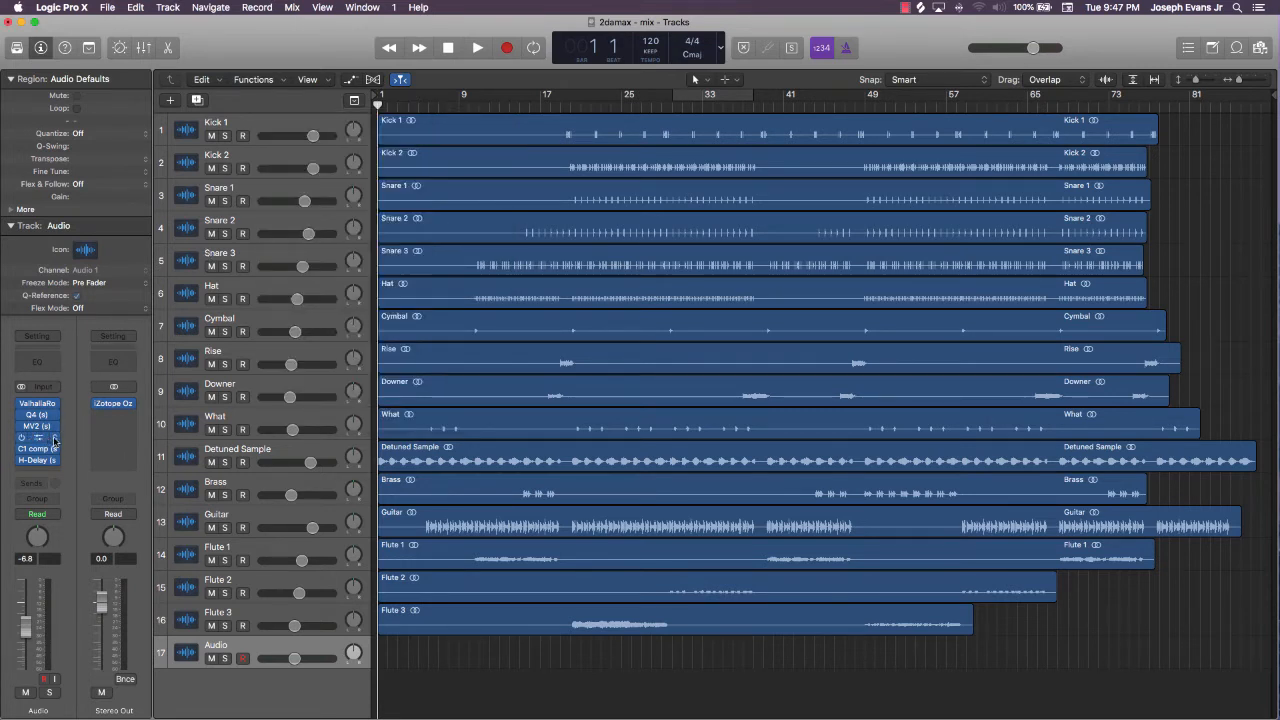
- Open the RCompressor and C1 comp inserts and move the C1 window toward the middle
left_click(37, 448)
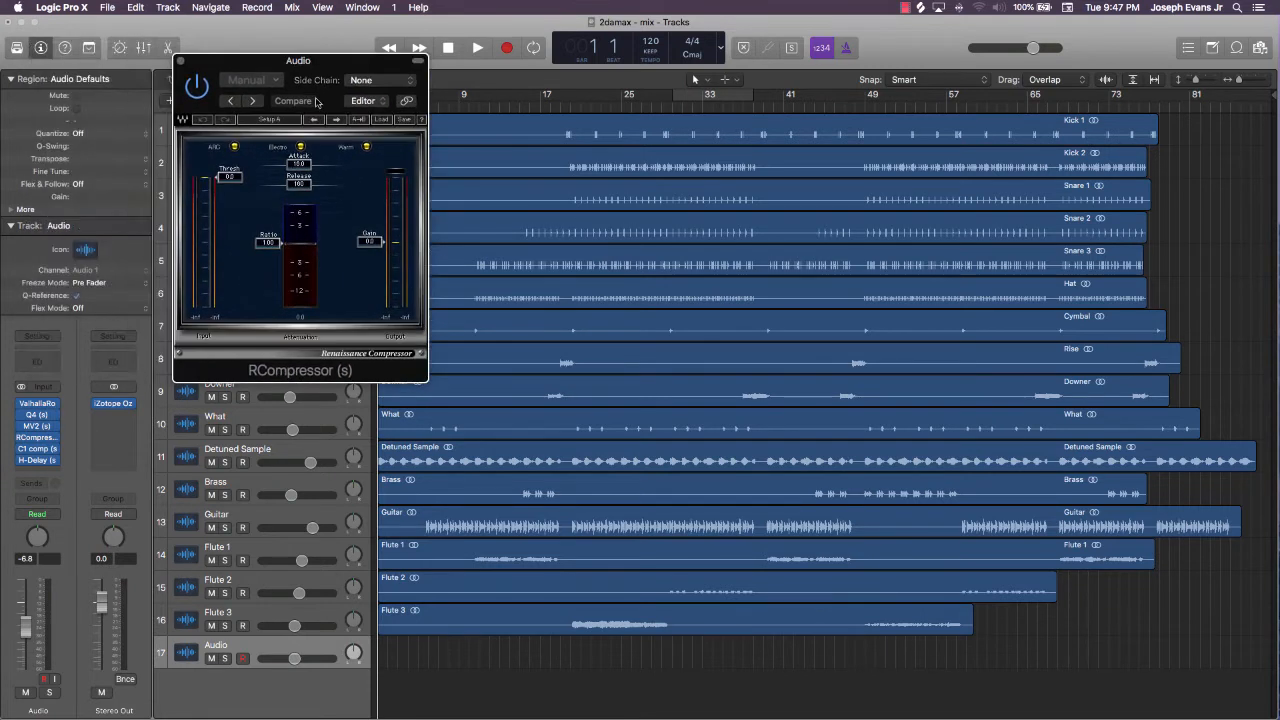
mouse_move(343, 263)
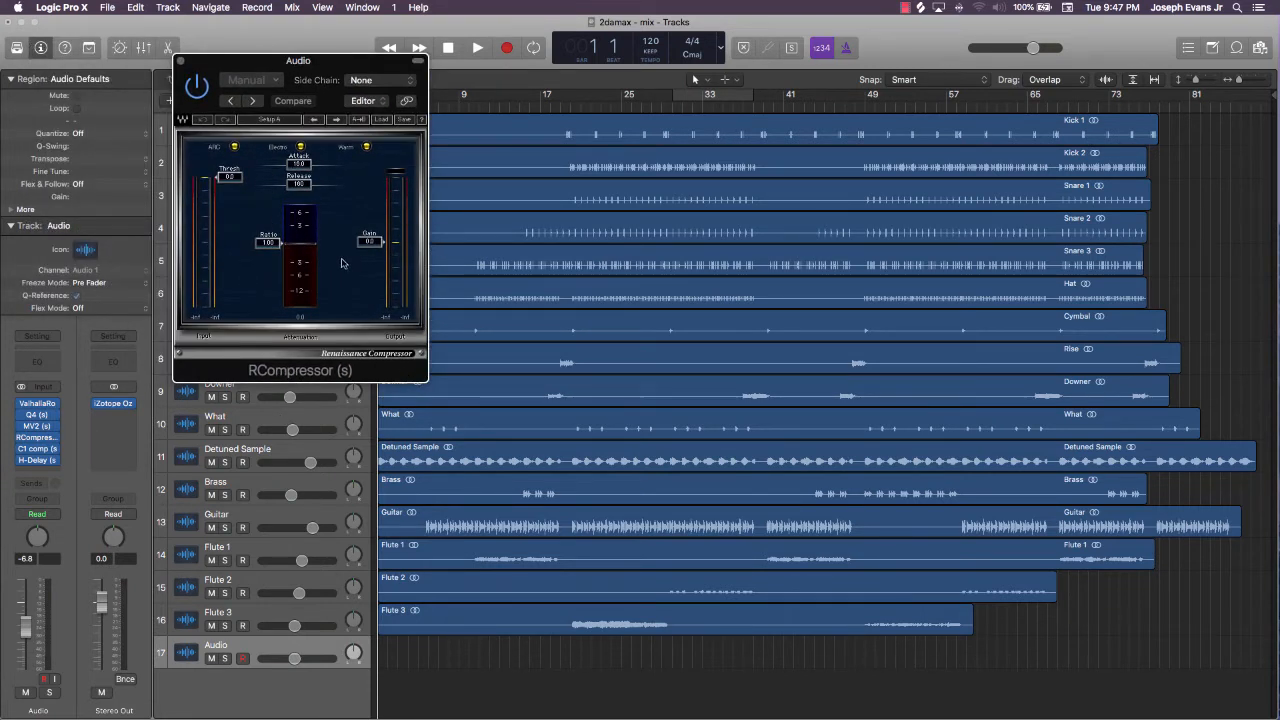
left_click_drag(370, 240, 370, 215)
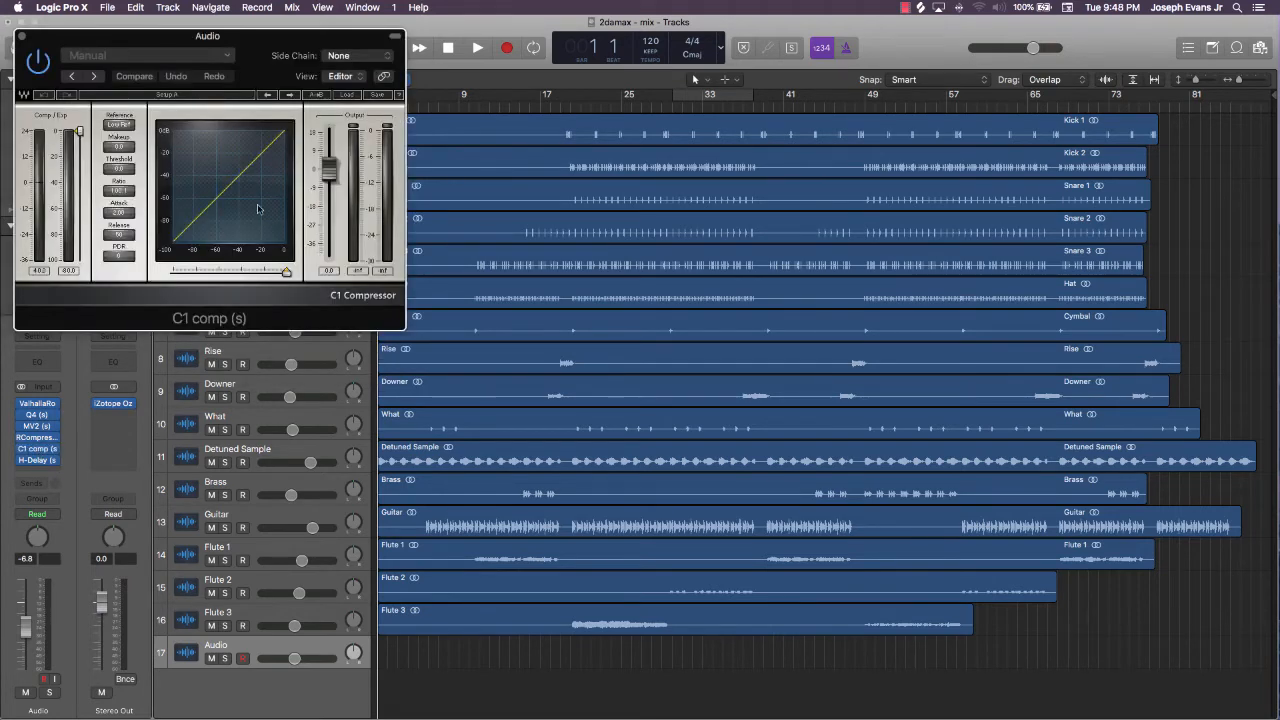
left_click_drag(208, 36, 485, 37)
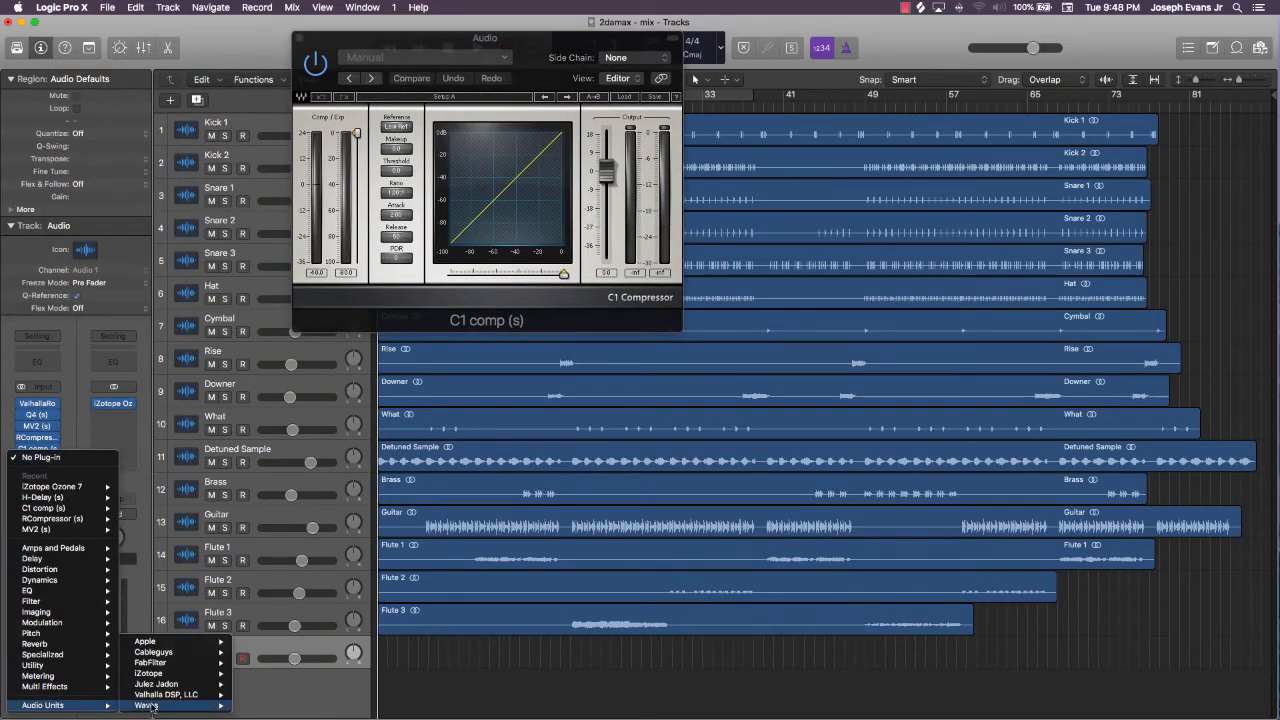
left_click(146, 705)
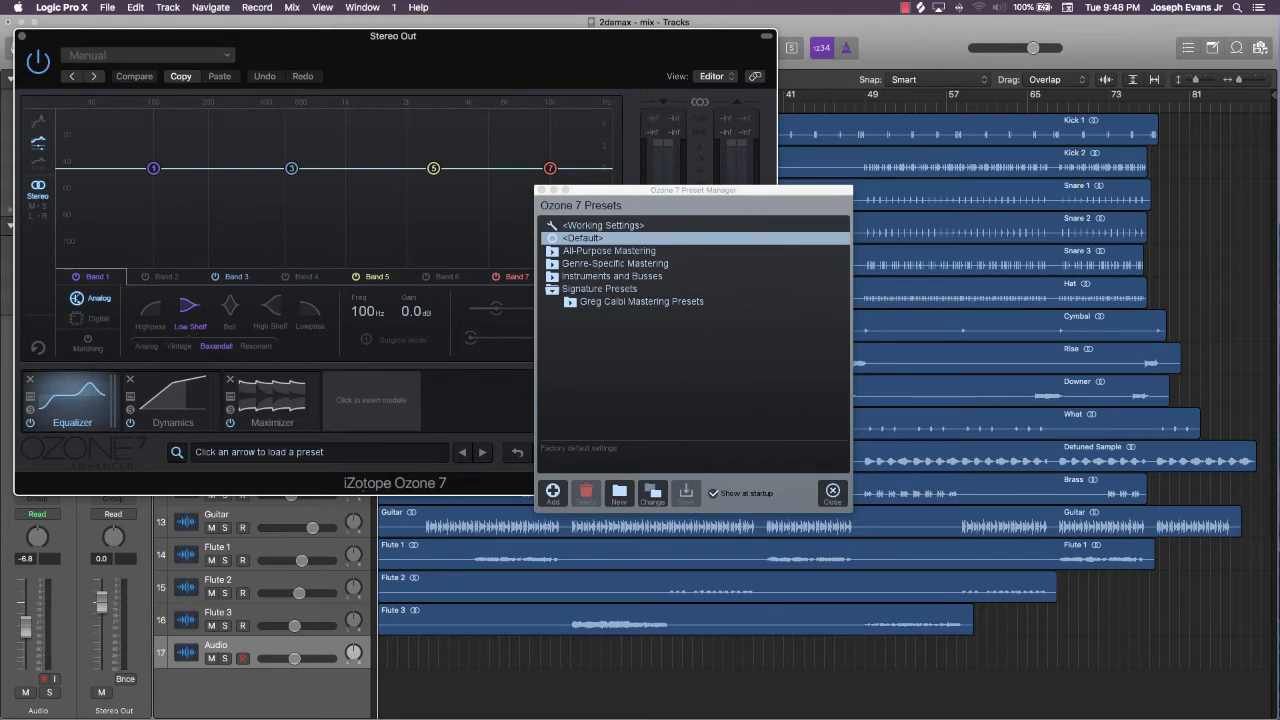
mouse_move(24, 40)
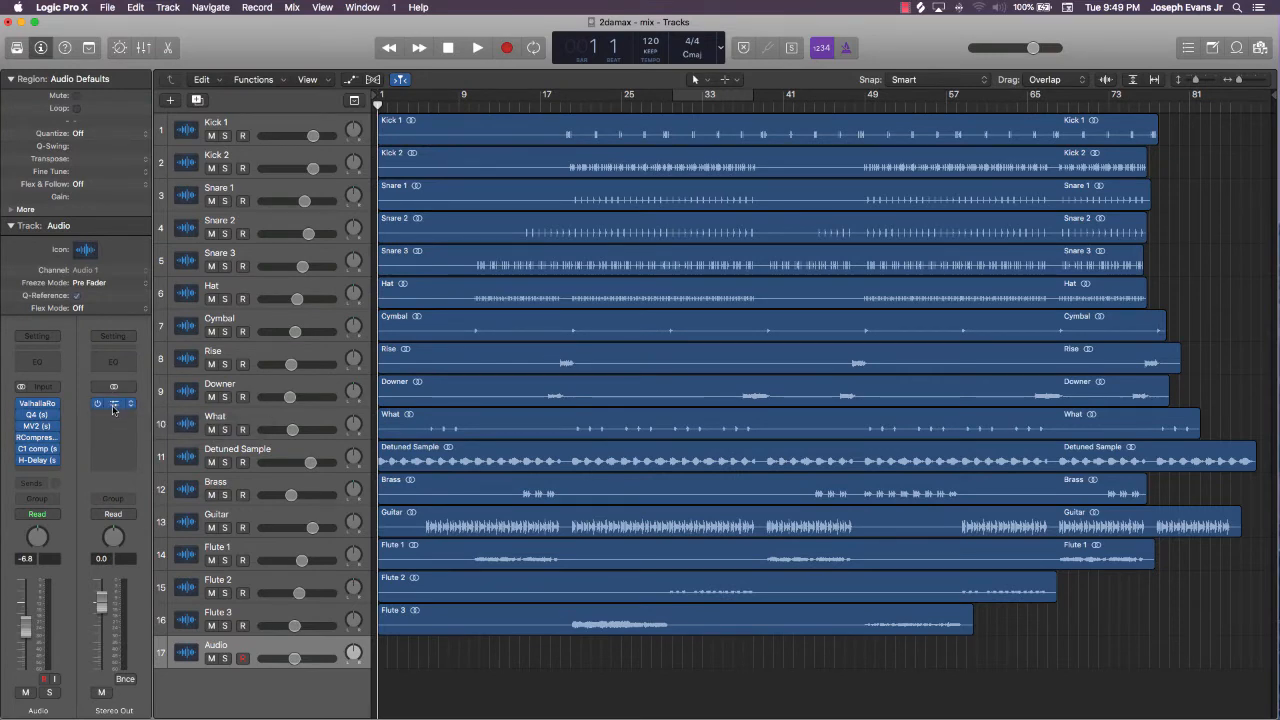
- Close the Preset Manager in Ozone 7 on the Stereo Out channel
left_click(113, 405)
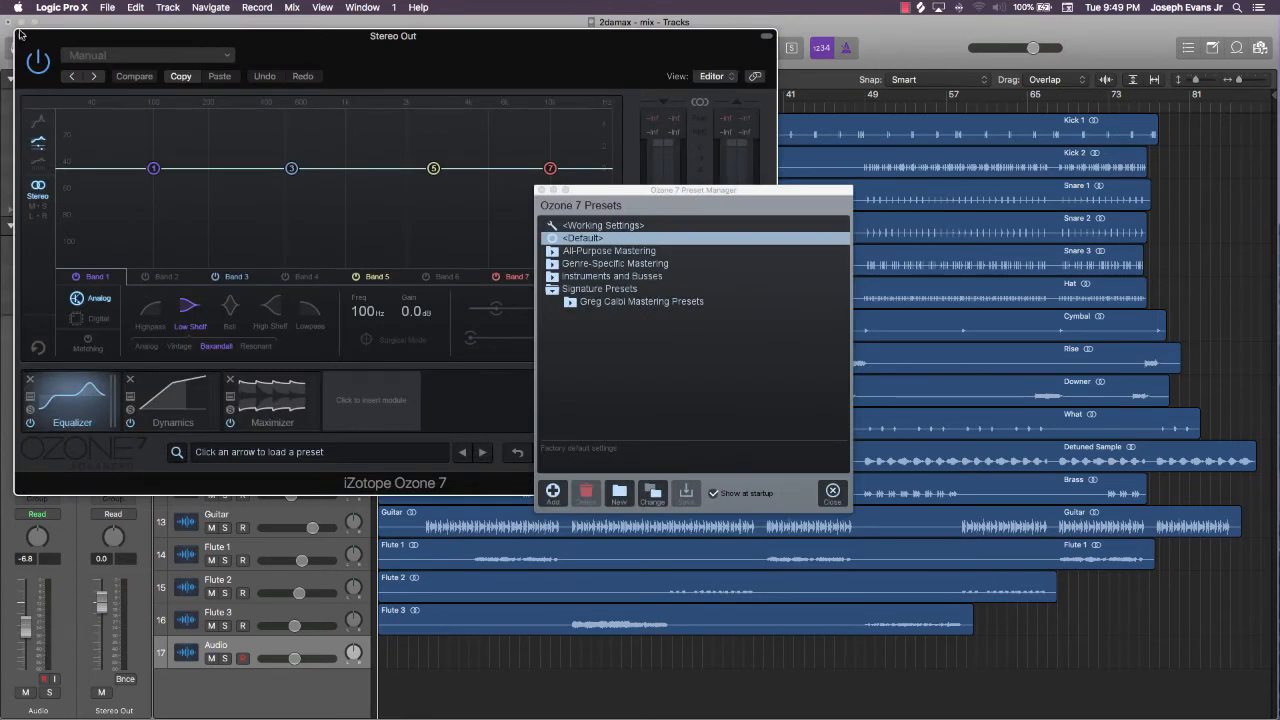
- Close Ozone 7 and remove RCompressor from the Audio channel's effect slots
left_click(831, 491)
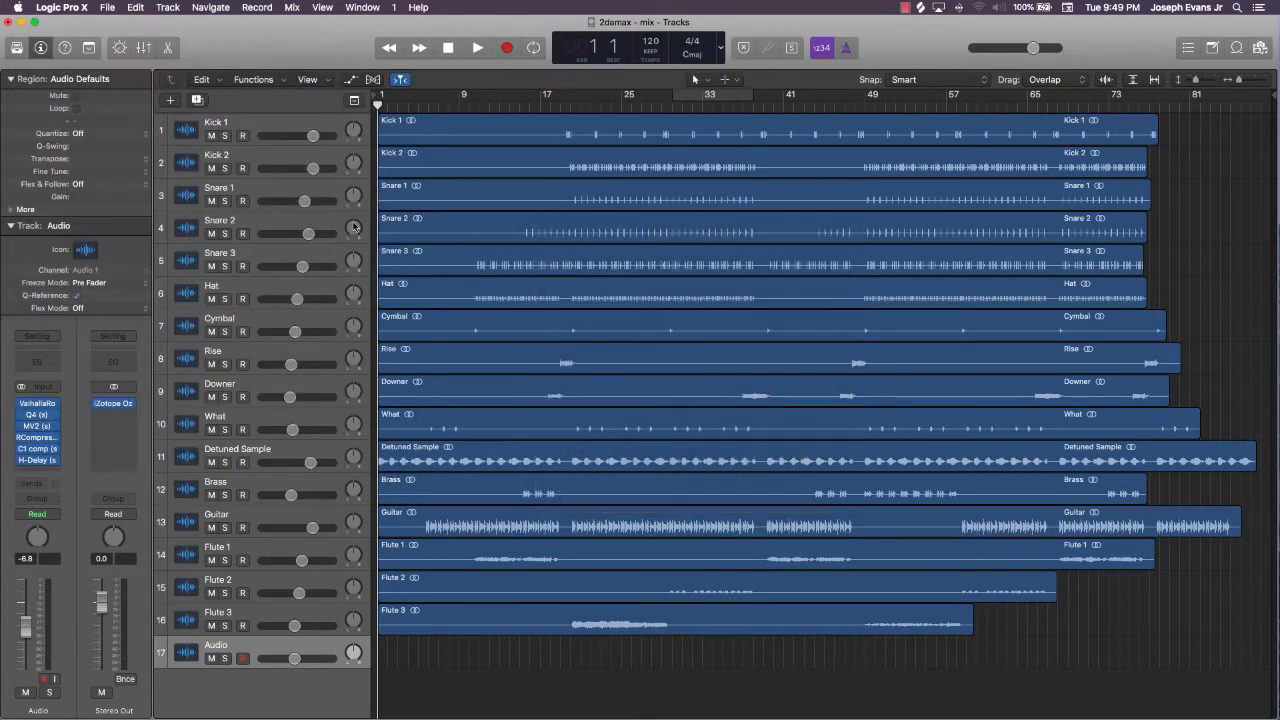
mouse_move(353, 233)
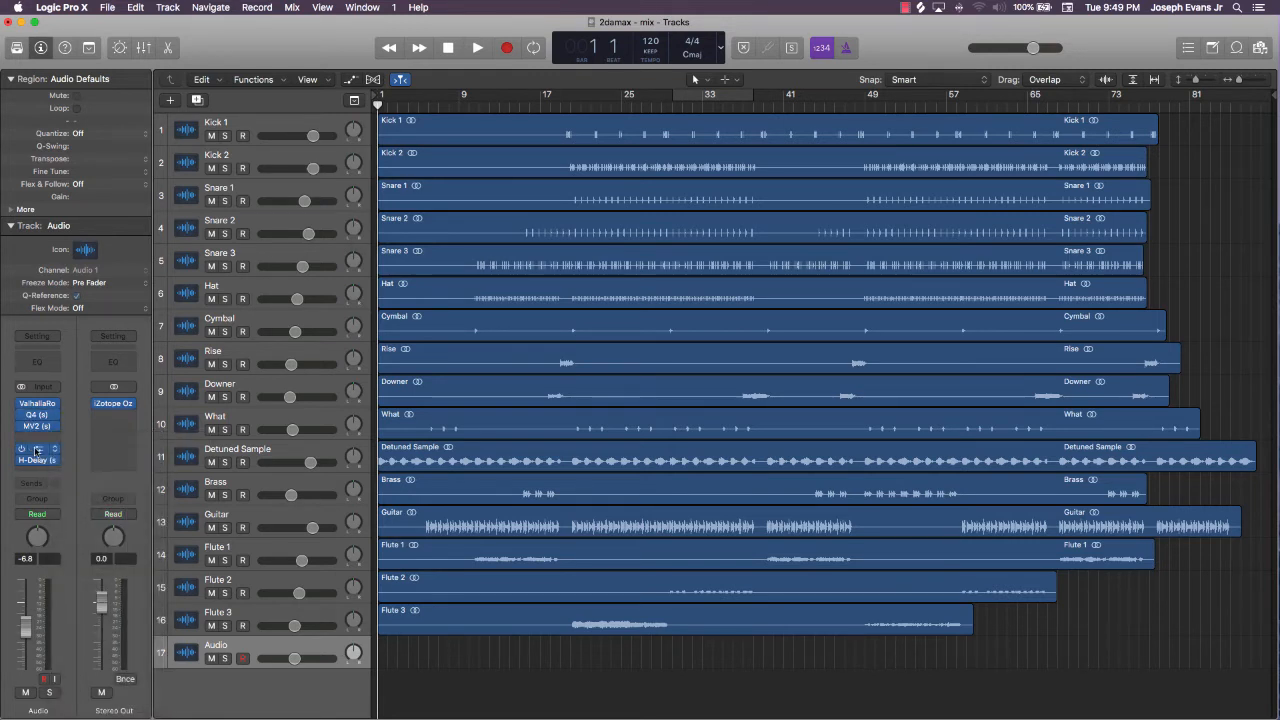
left_click(37, 437)
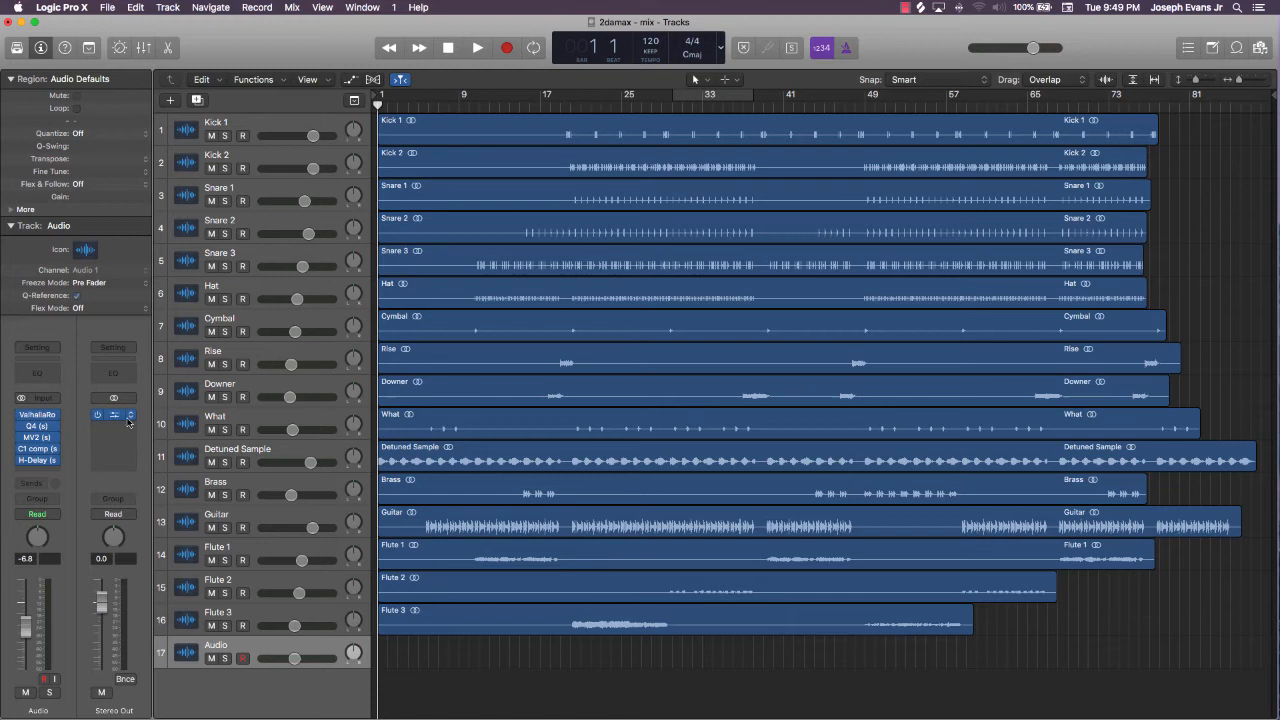
left_click(113, 414)
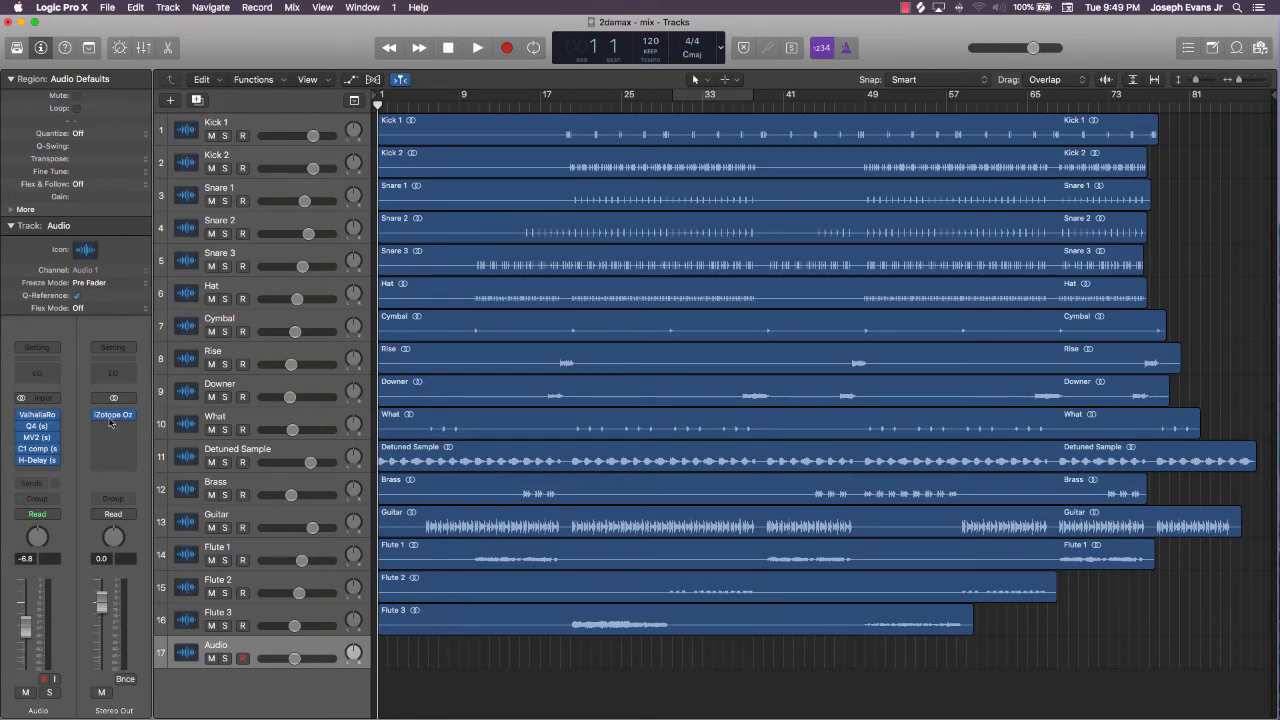
mouse_move(72, 480)
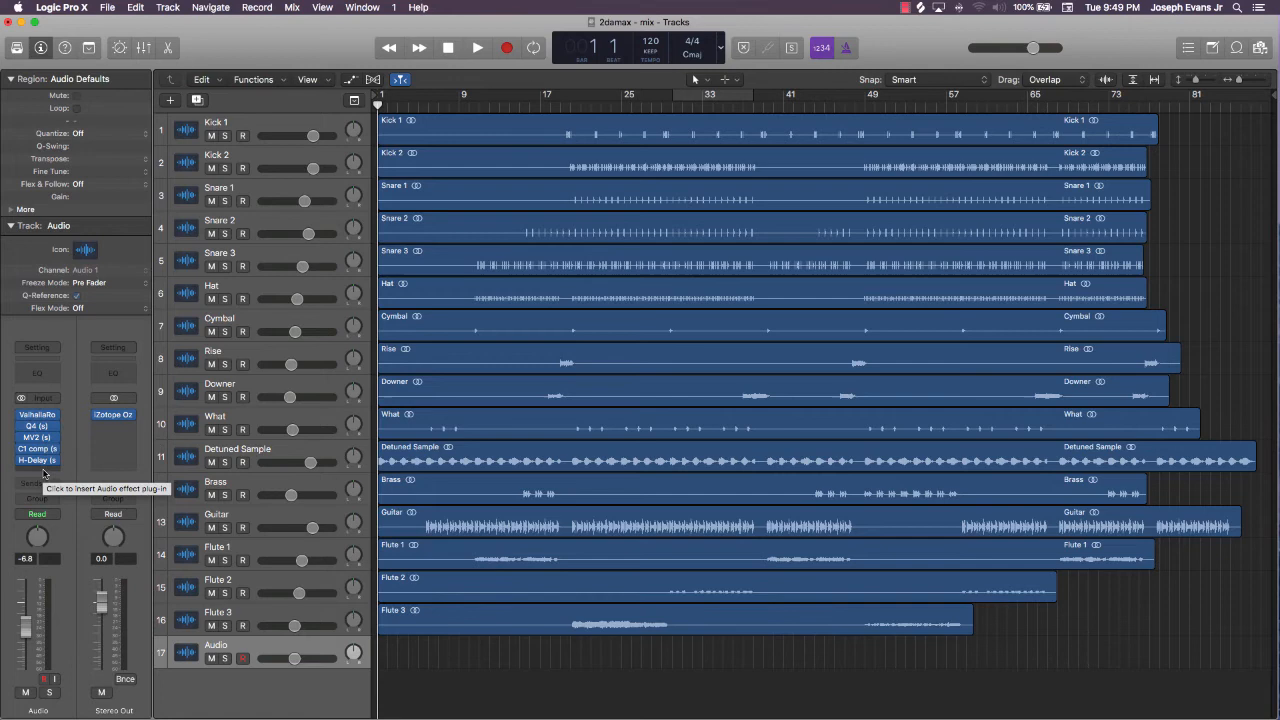
left_click(37, 475)
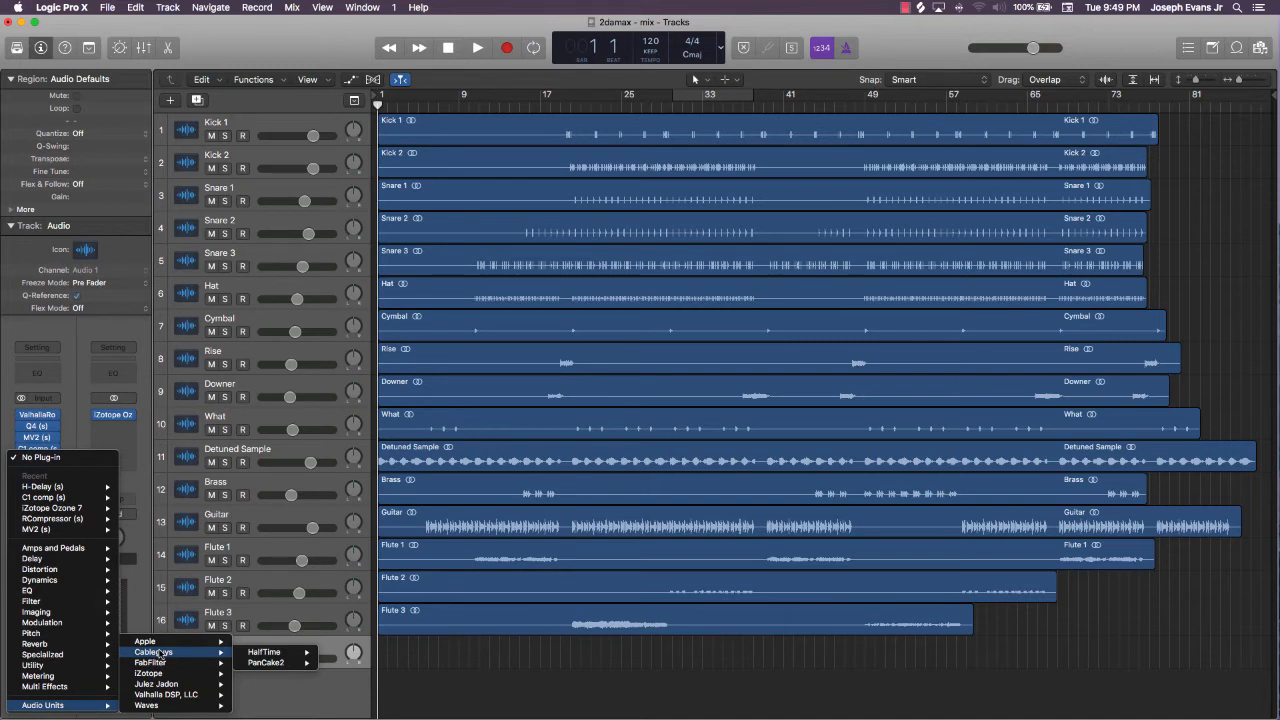
mouse_move(203, 657)
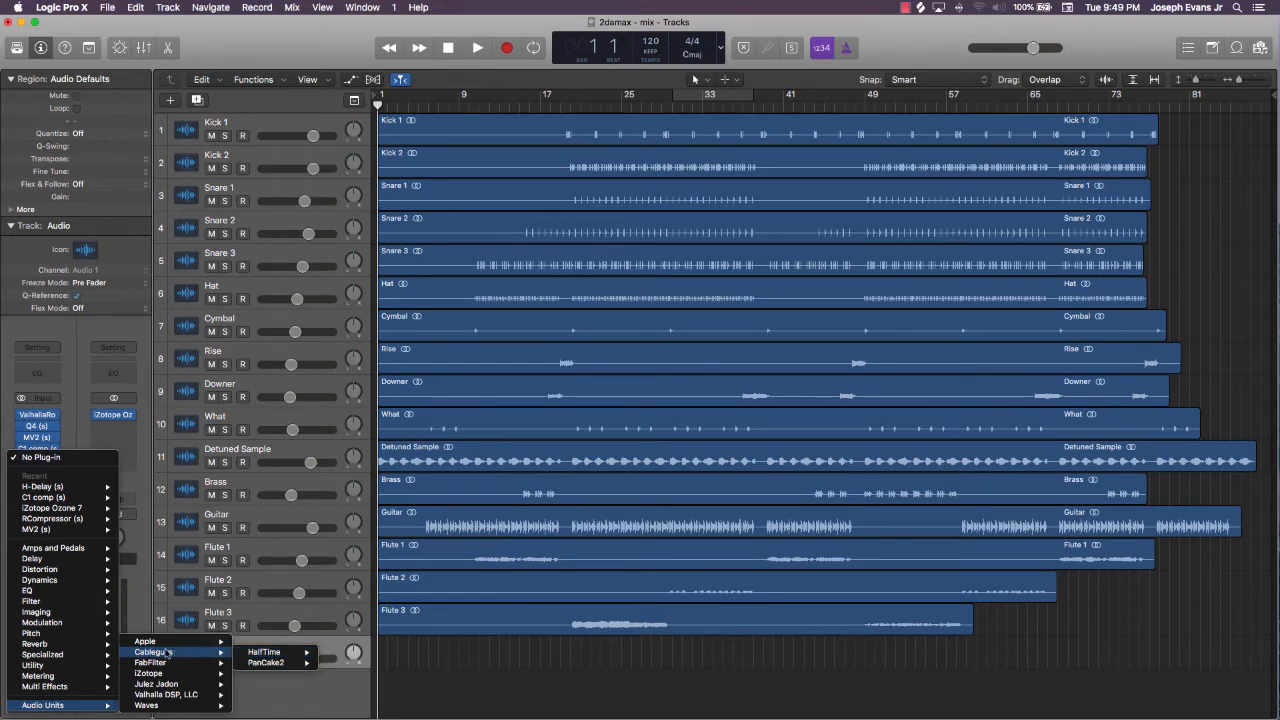
mouse_move(170, 655)
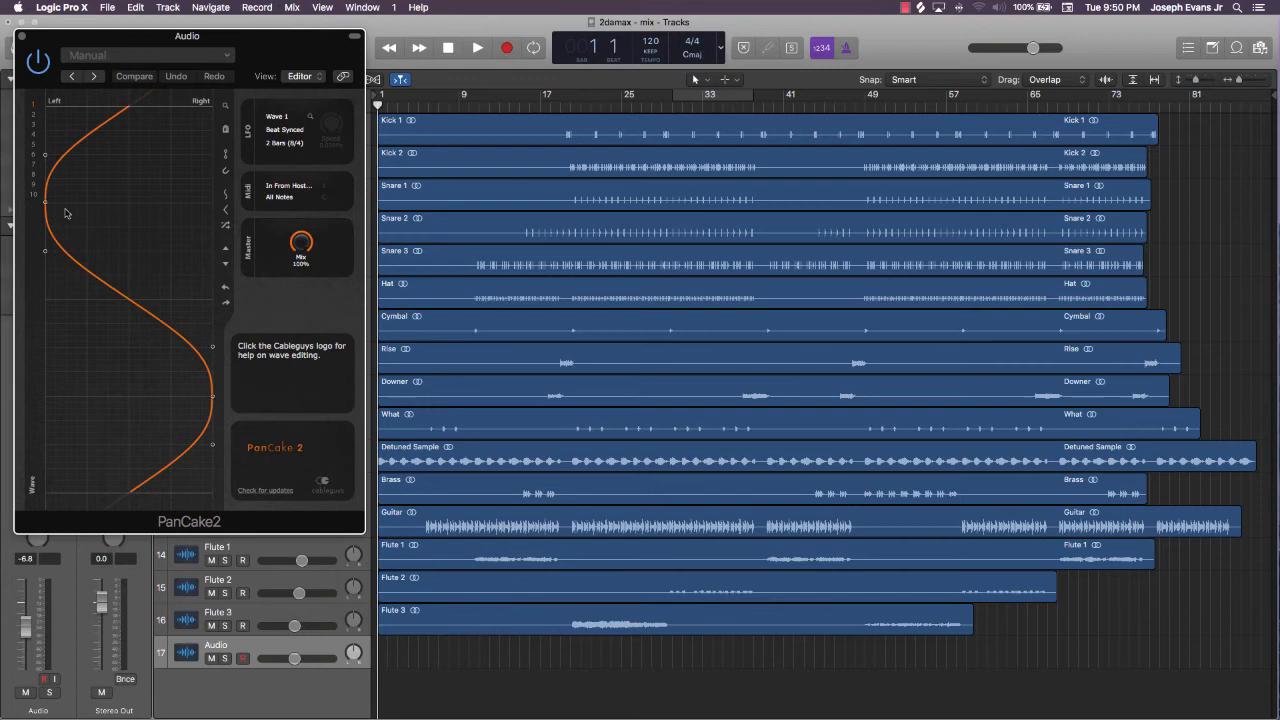
mouse_move(123, 456)
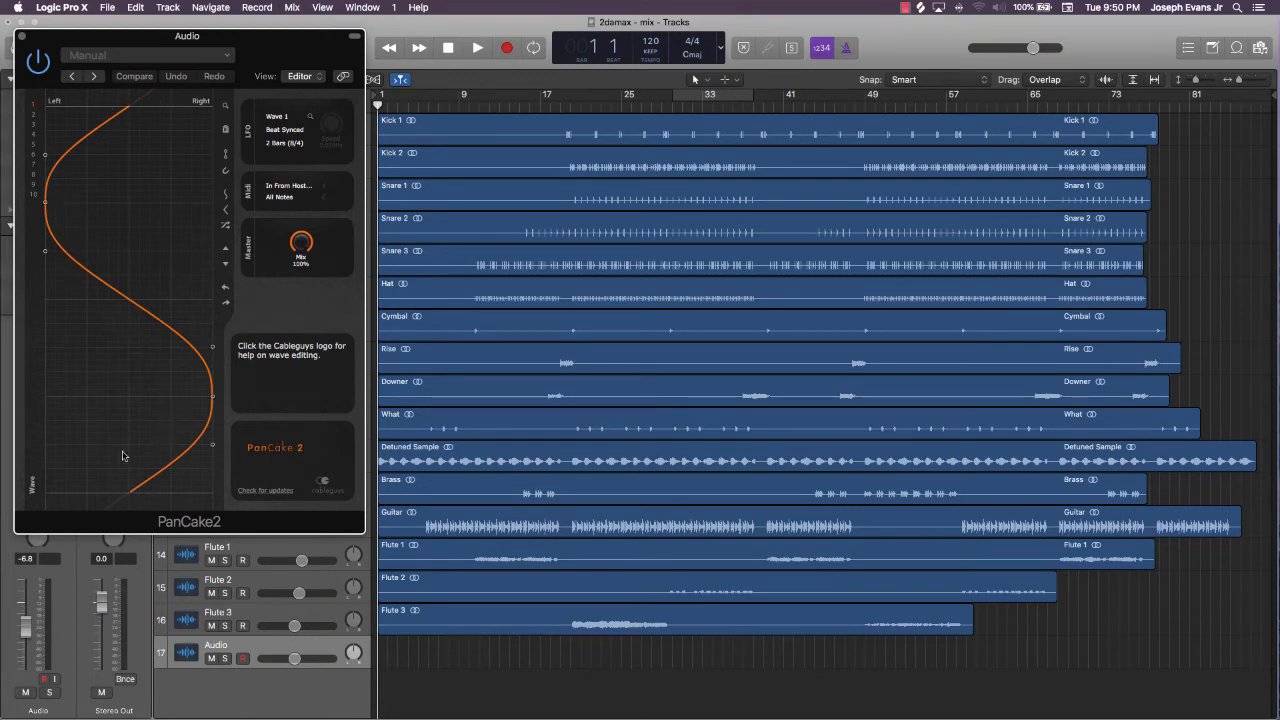
mouse_move(200, 488)
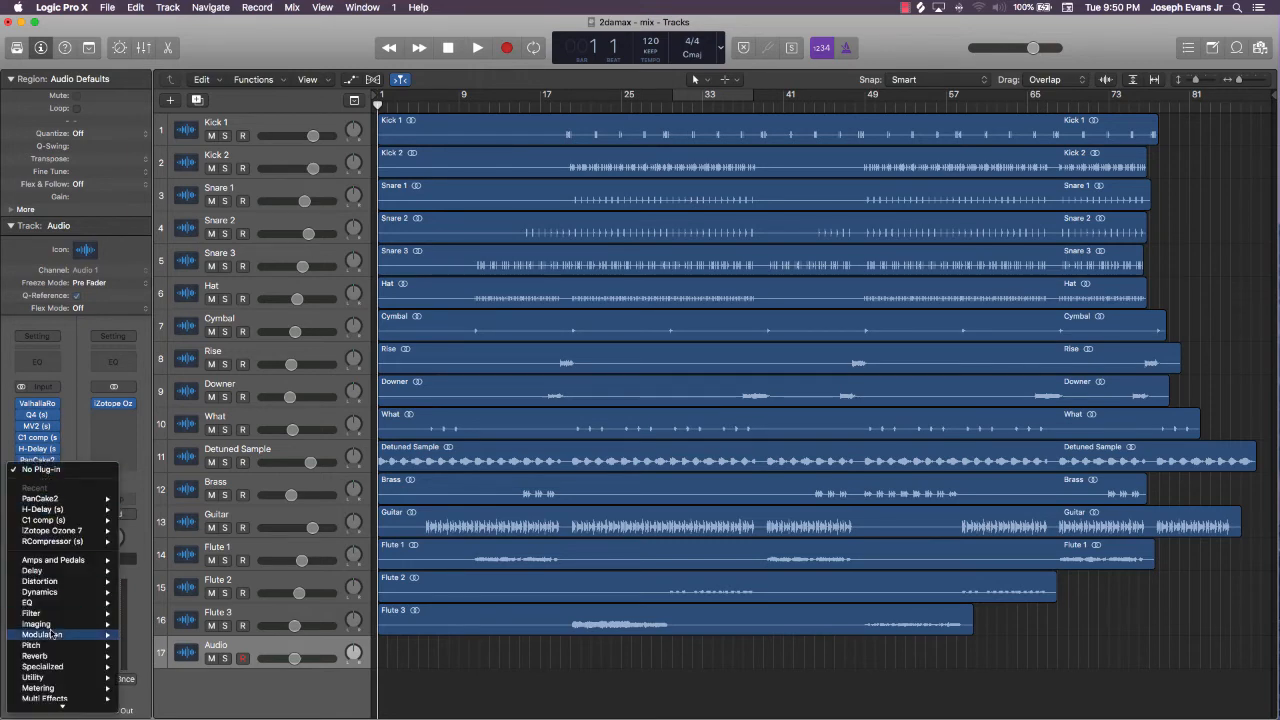
- Add HalfTime after PanCake2 on Audio and HalfTime (Stereo) on the Guitar channel
left_click(42, 705)
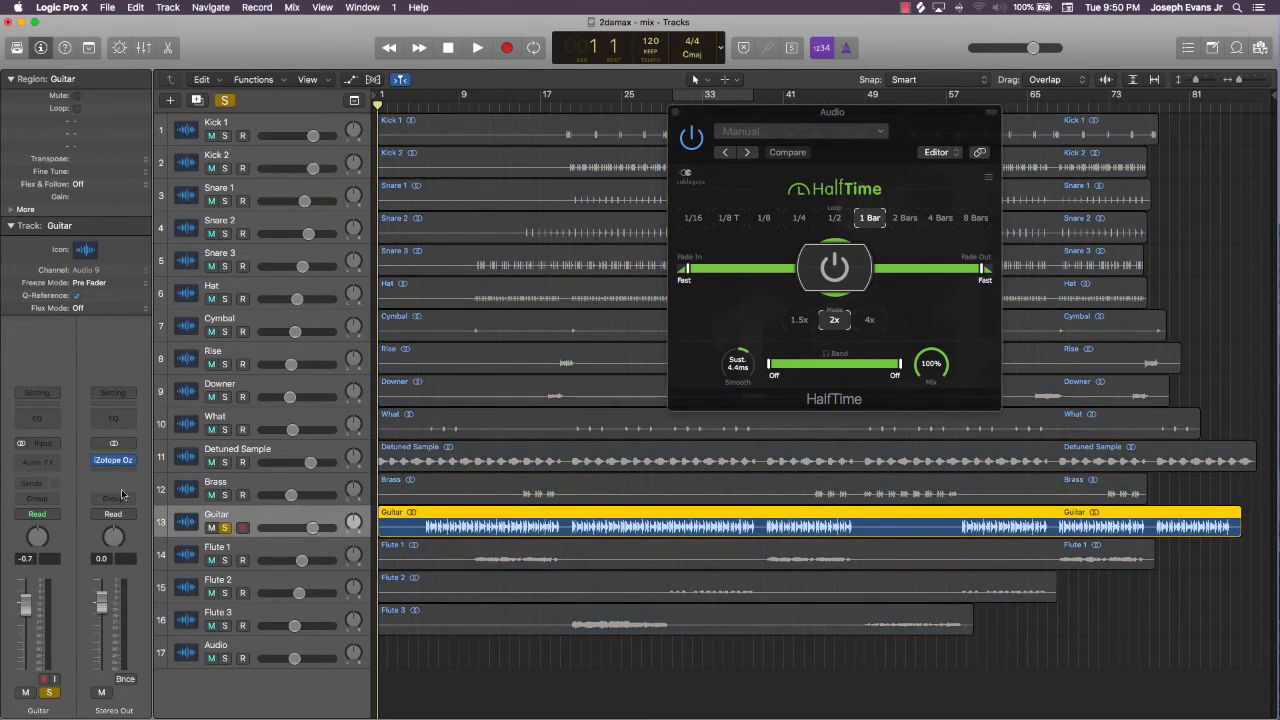
left_click(112, 460)
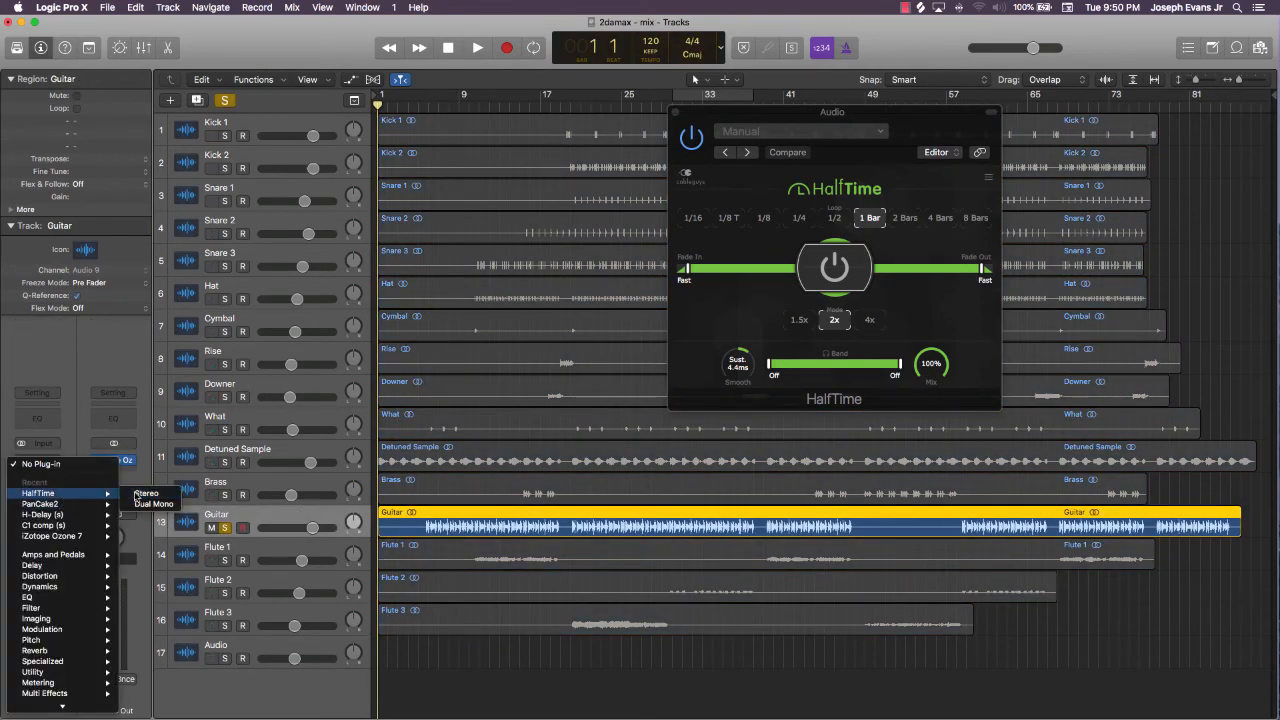
left_click(146, 493)
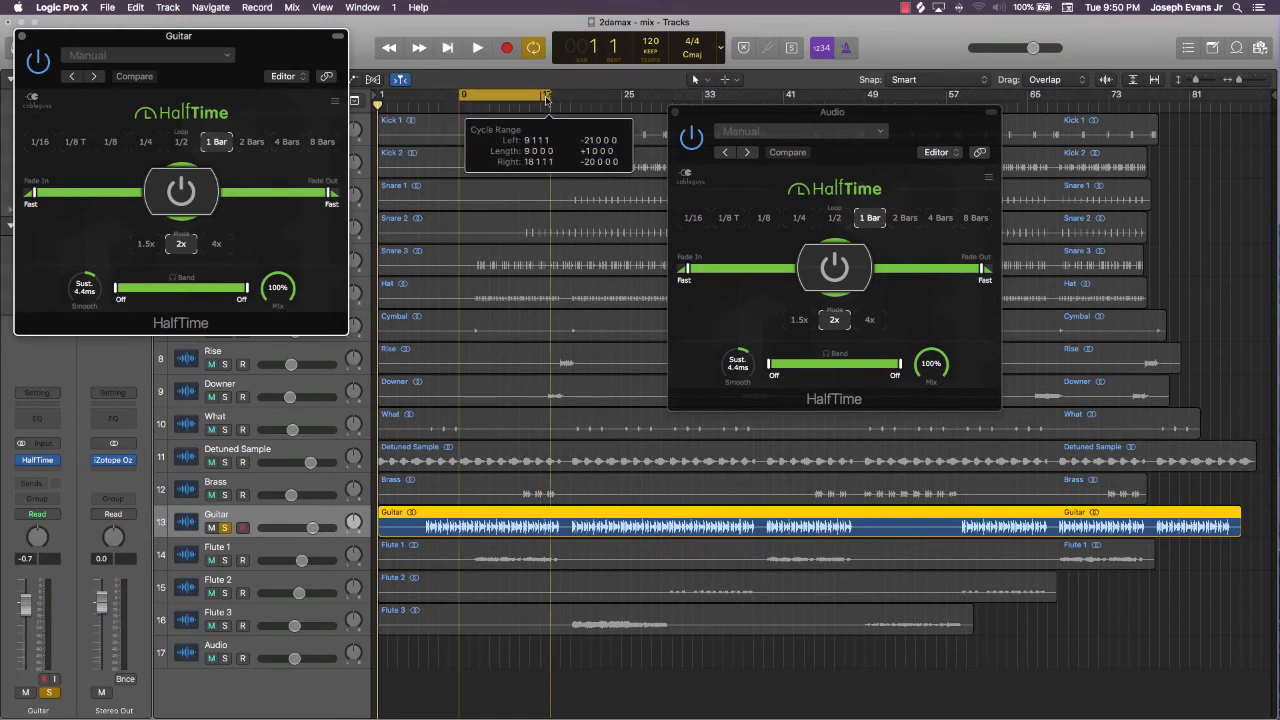
- Loop from bar 9, audition HalfTime on Guitar, then remove it
left_click(477, 47)
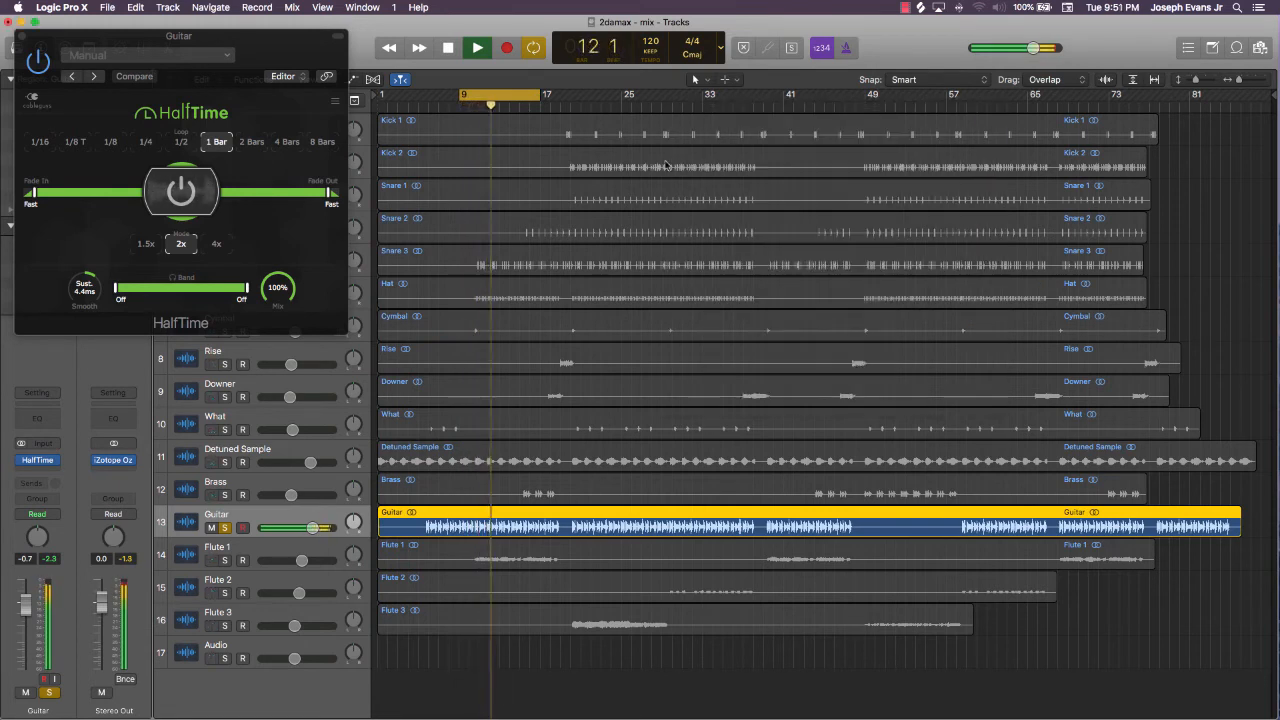
left_click(477, 47)
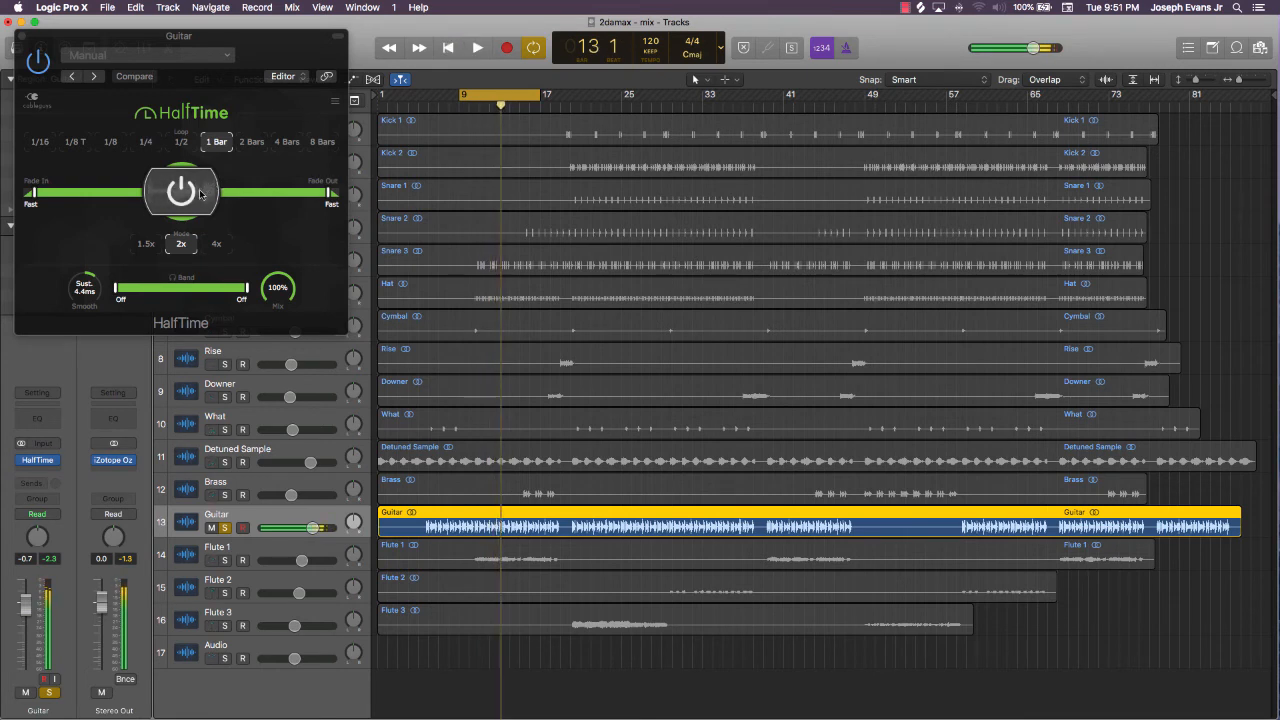
left_click(181, 191)
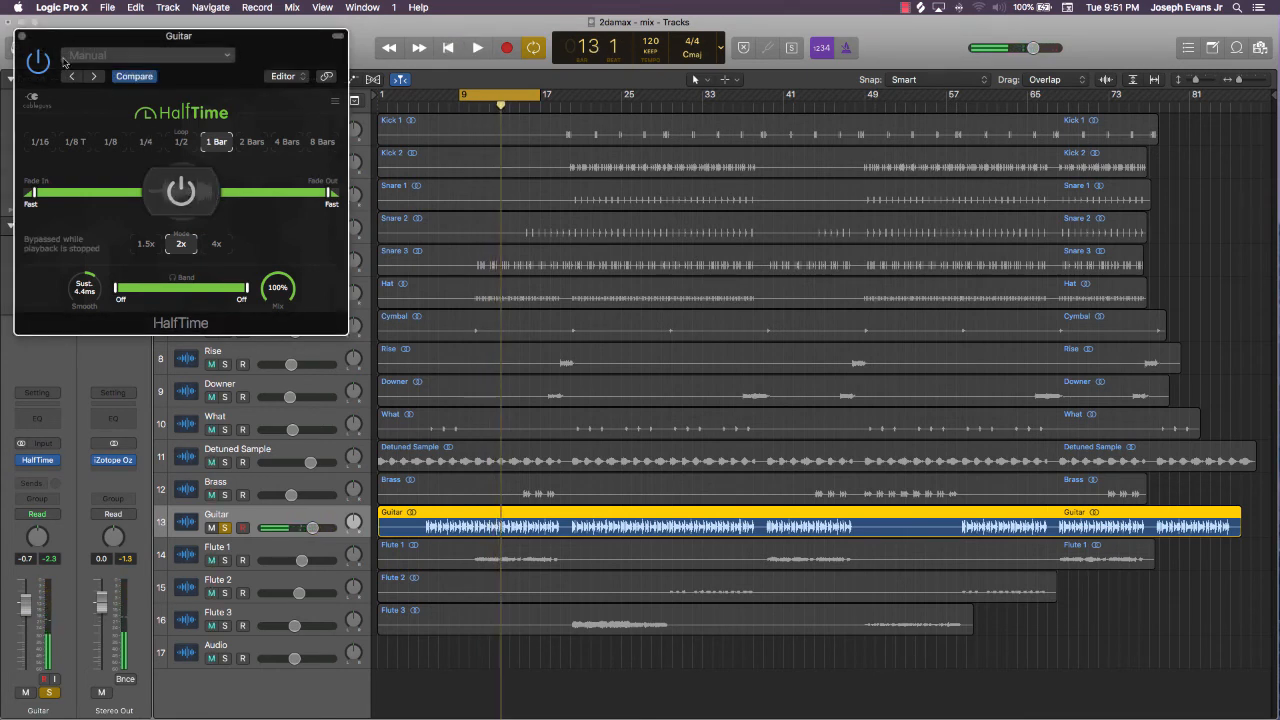
left_click(477, 47)
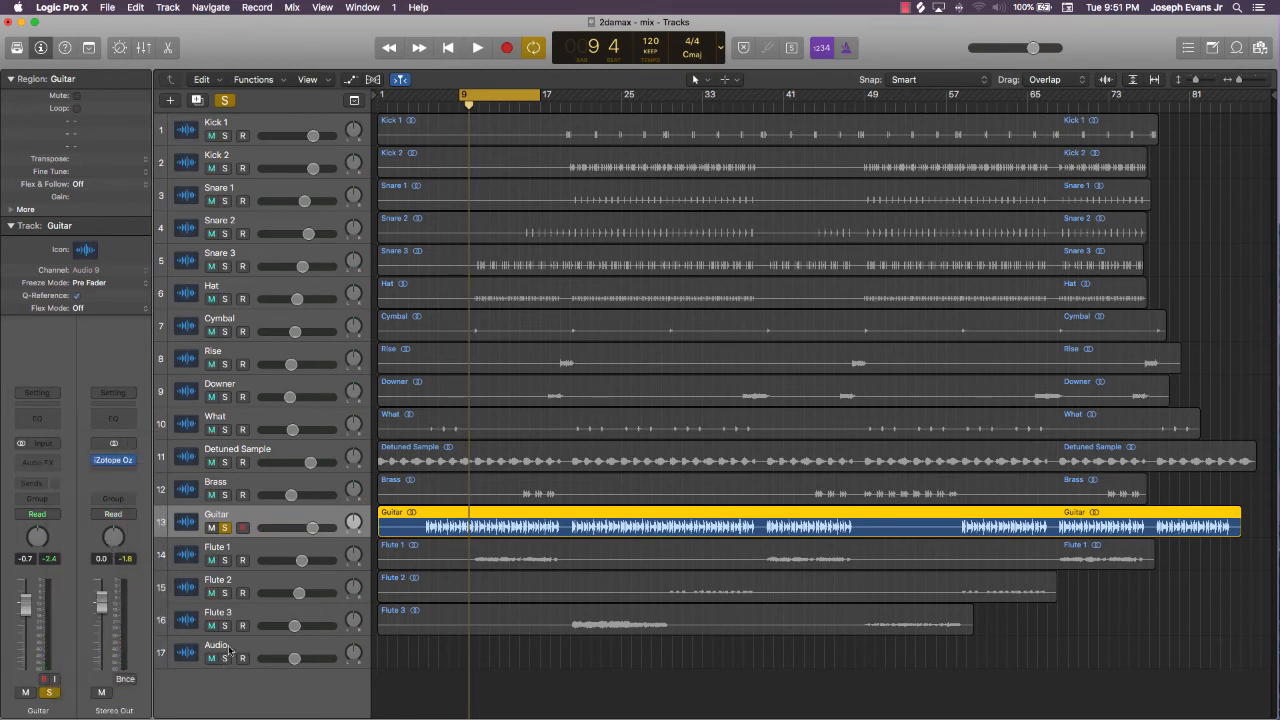
- Select the Audio track, insert Saucey Distortion below HalfTime, and close its window
left_click(37, 462)
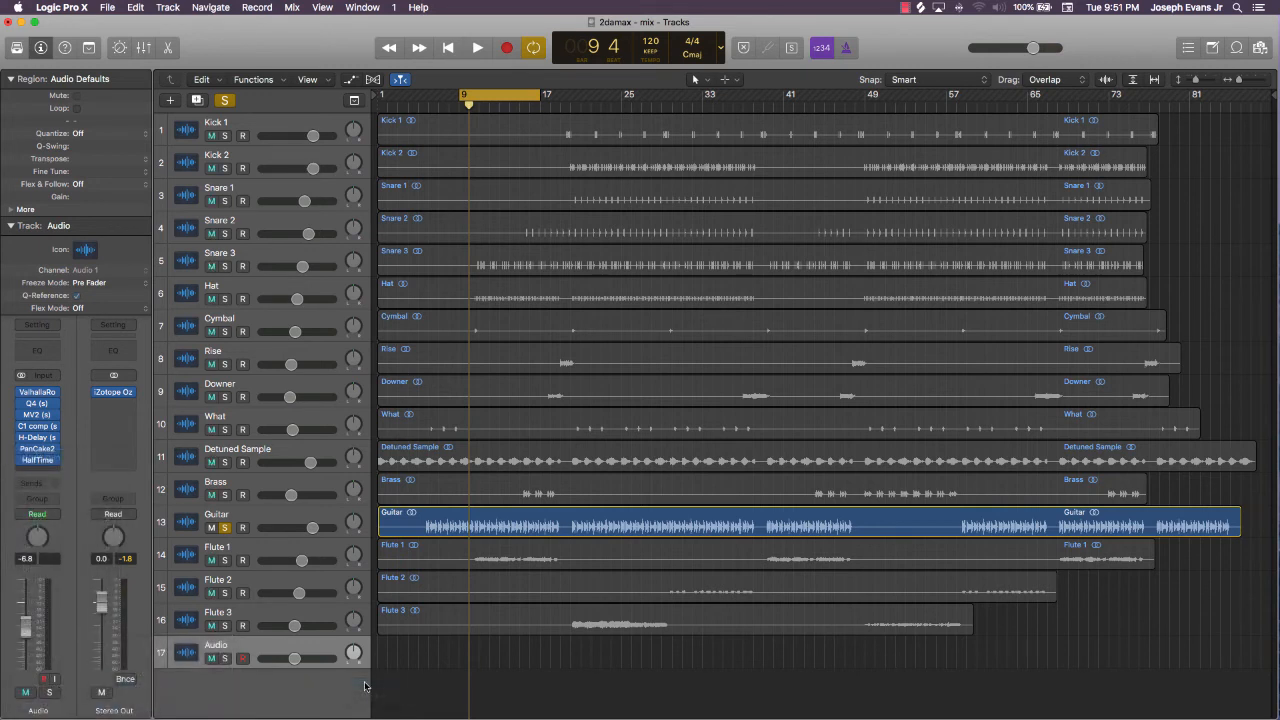
left_click(37, 460)
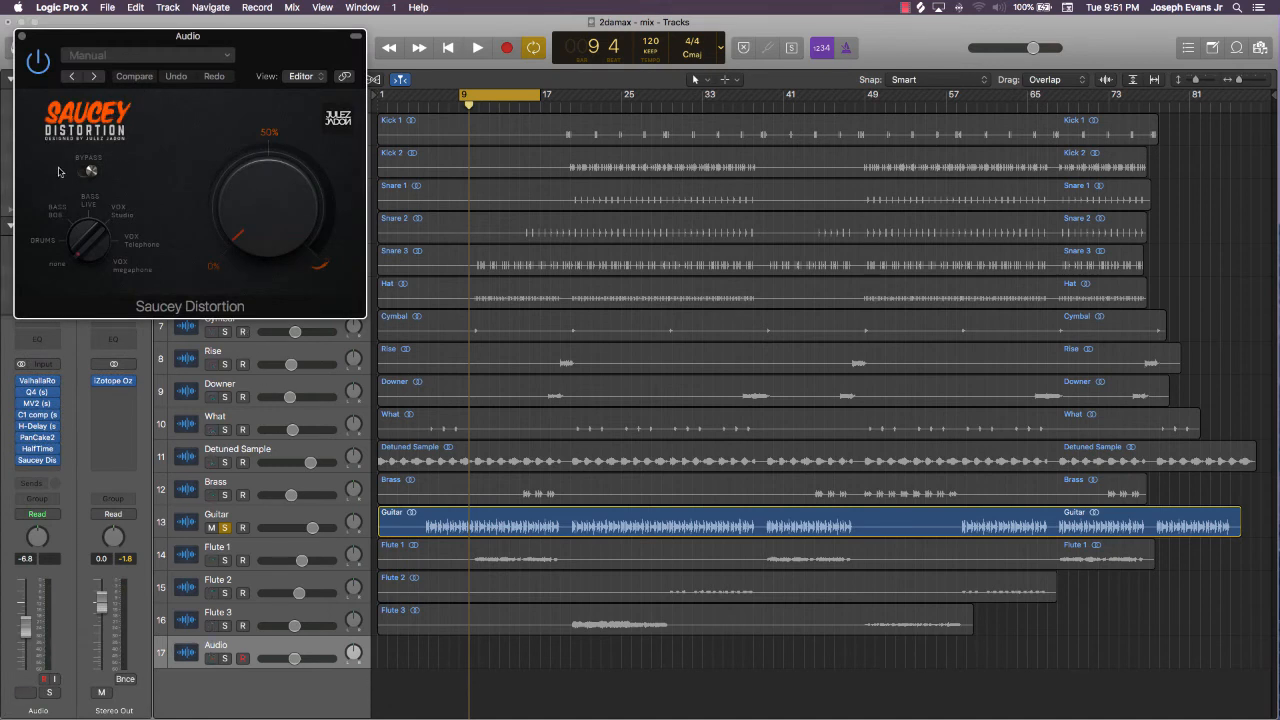
mouse_move(107, 65)
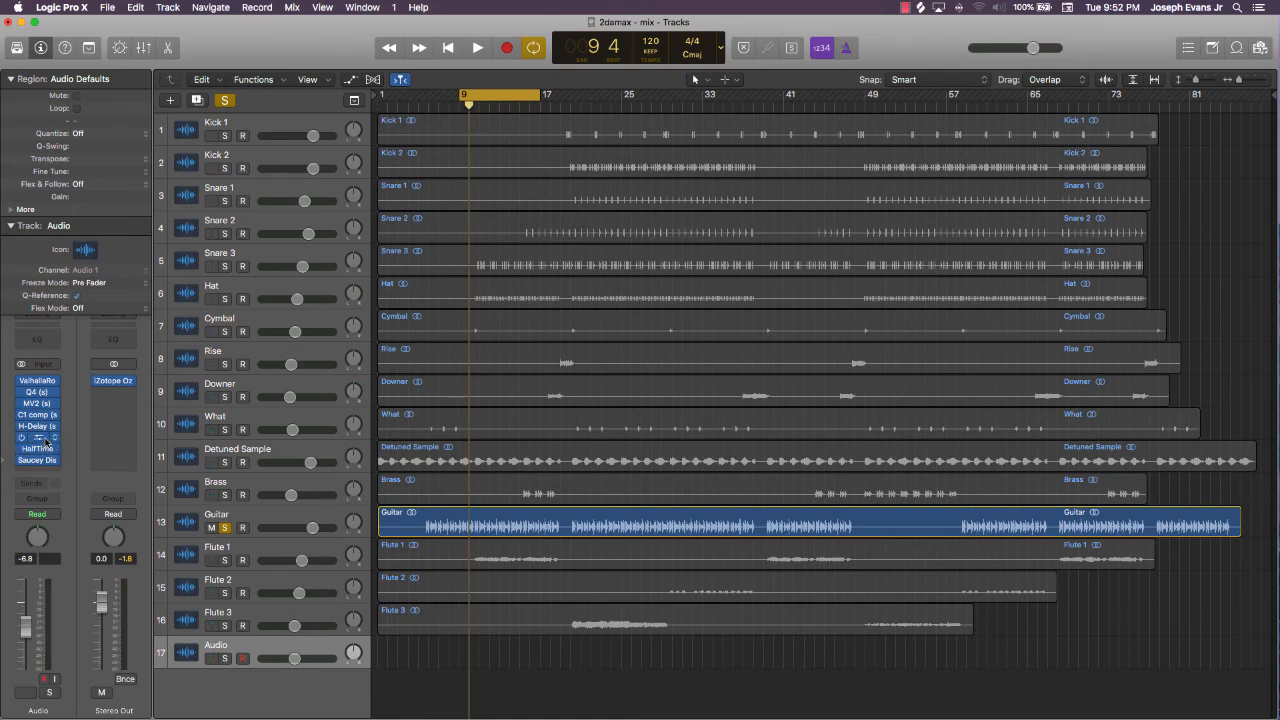
left_click(37, 437)
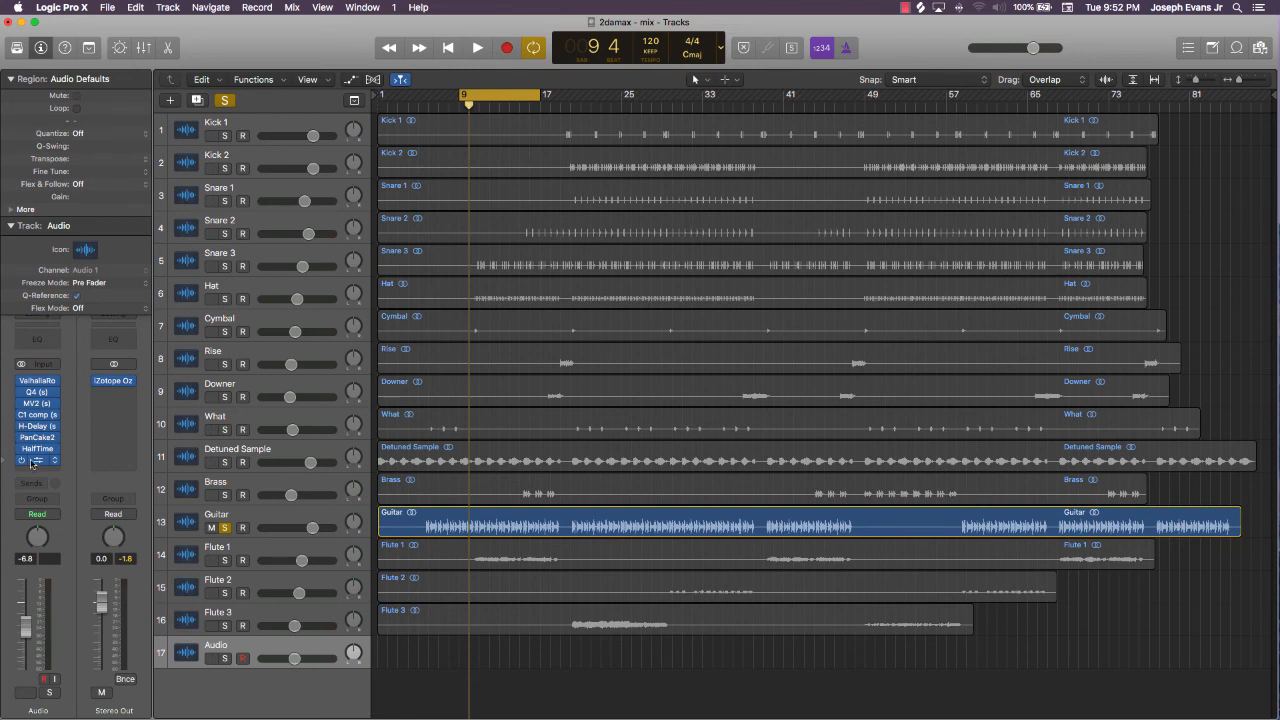